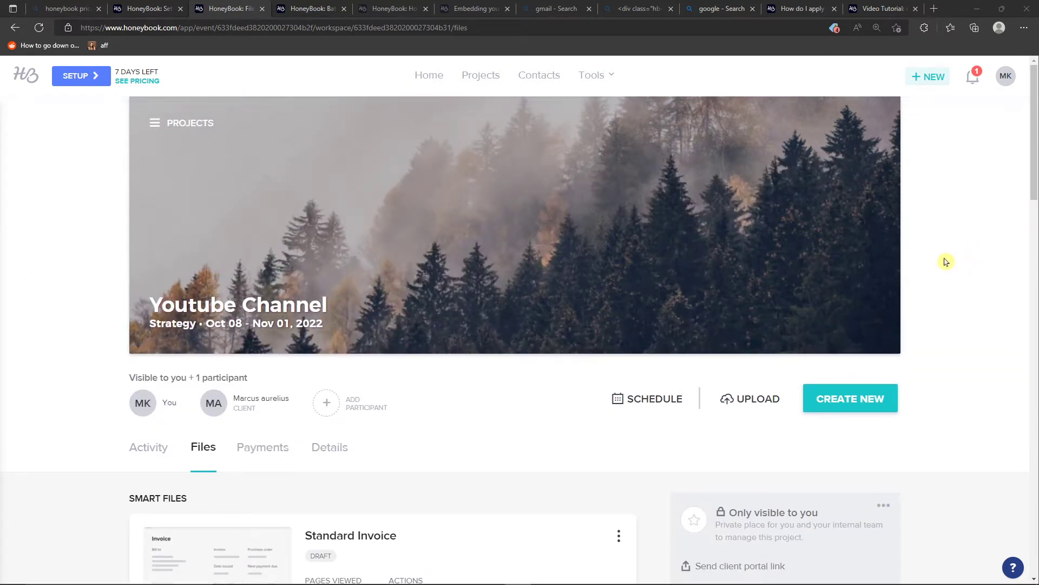
- Open the HoneyBook 20%-off referral link from the YouTube video description
{"action": "scroll", "scroll_direction": "down", "scroll_amount": 3}
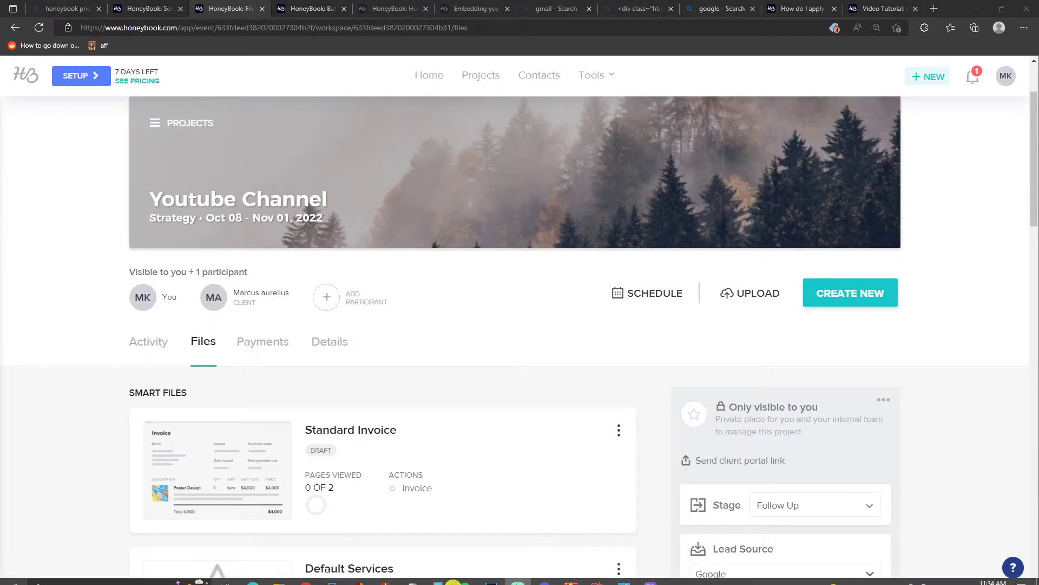
{"action": "mouse_move", "coordinate": [331, 582]}
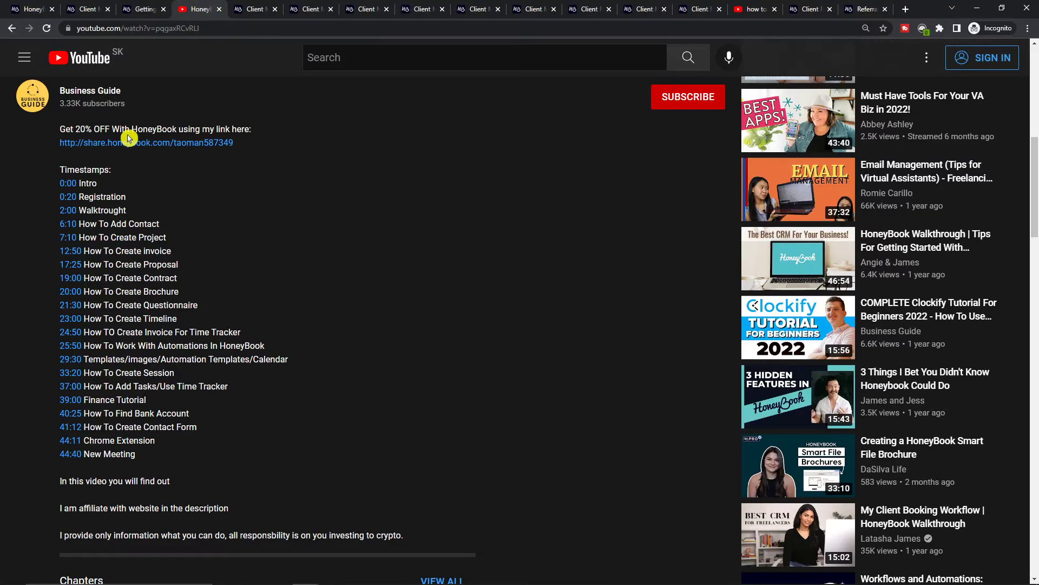
{"action": "left_click", "coordinate": [146, 142]}
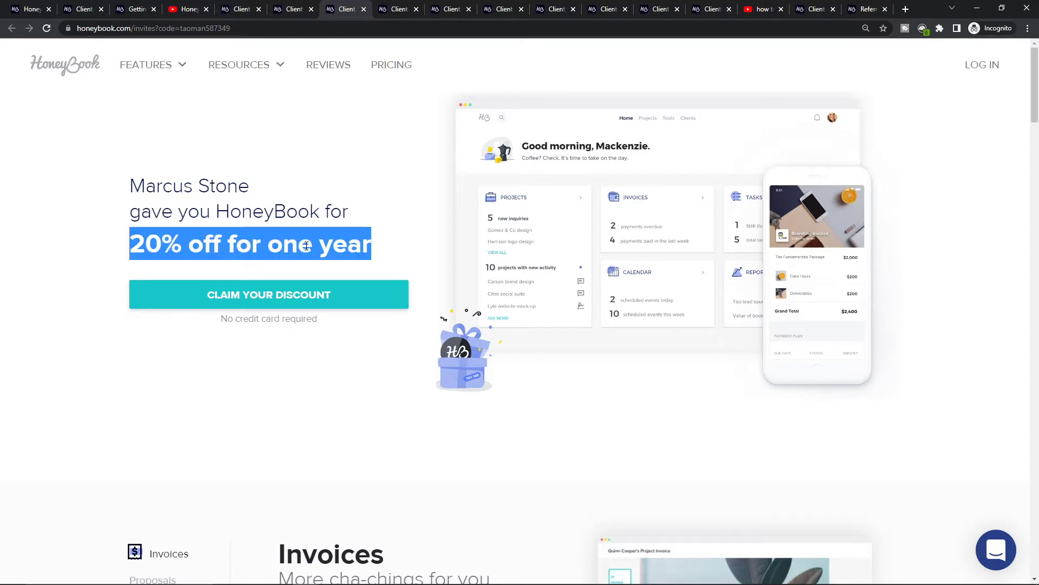
{"action": "mouse_move", "coordinate": [185, 298]}
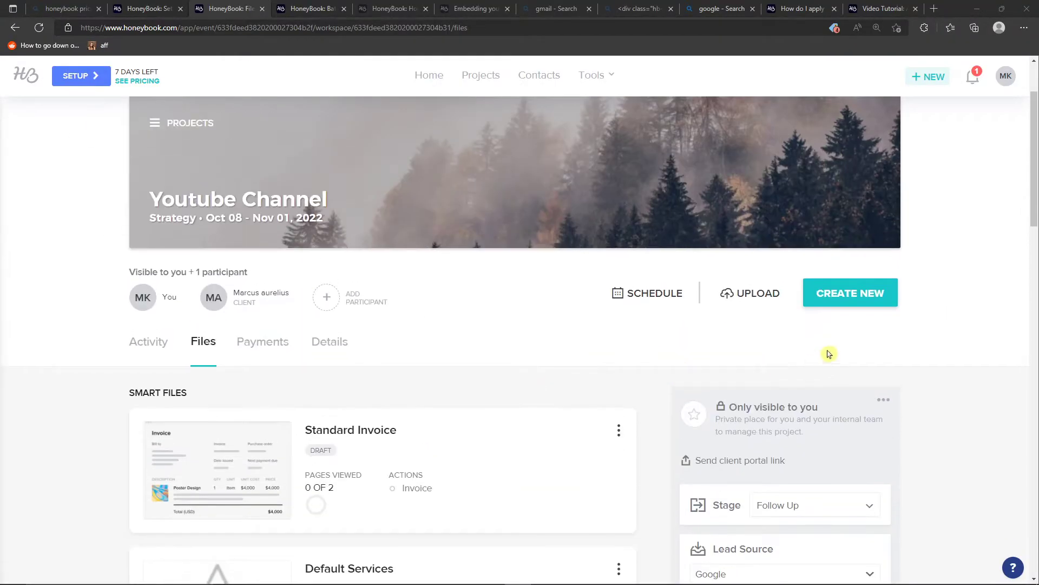
- Open the Youtube Channel project and choose to create a Services smart file
{"action": "left_click", "coordinate": [481, 75]}
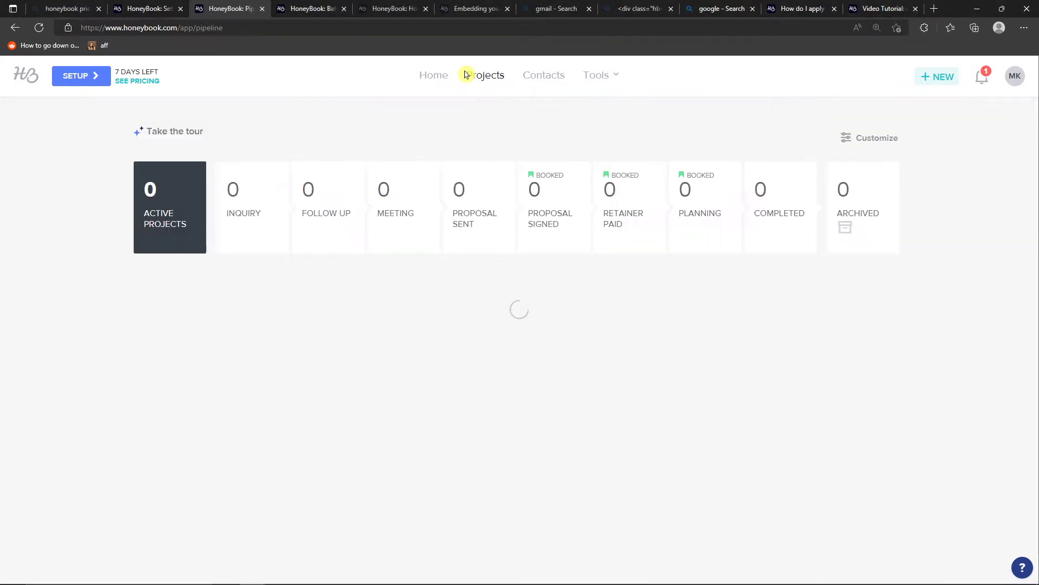
{"action": "left_click", "coordinate": [485, 75]}
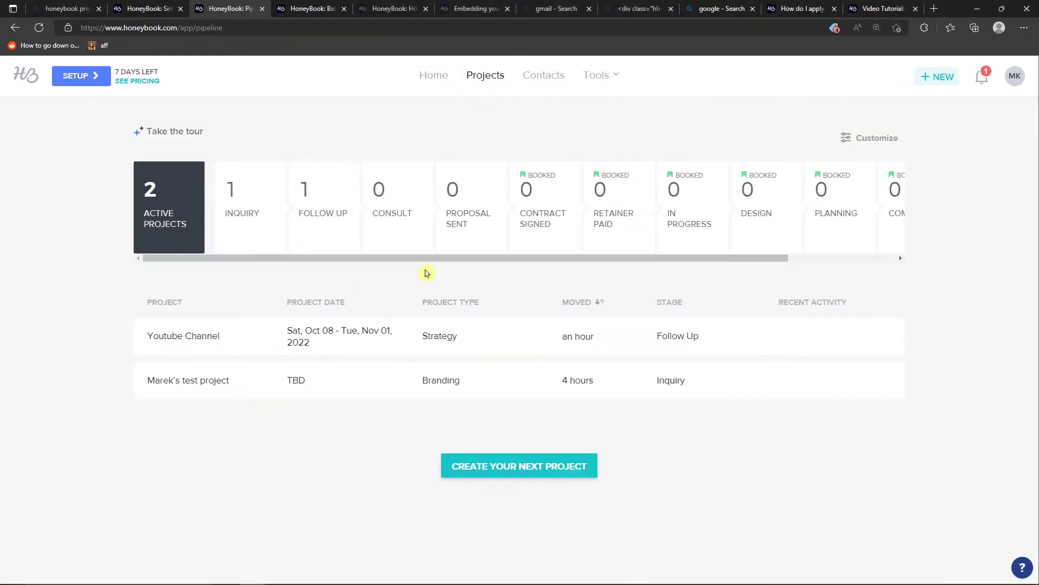
{"action": "left_click", "coordinate": [183, 336]}
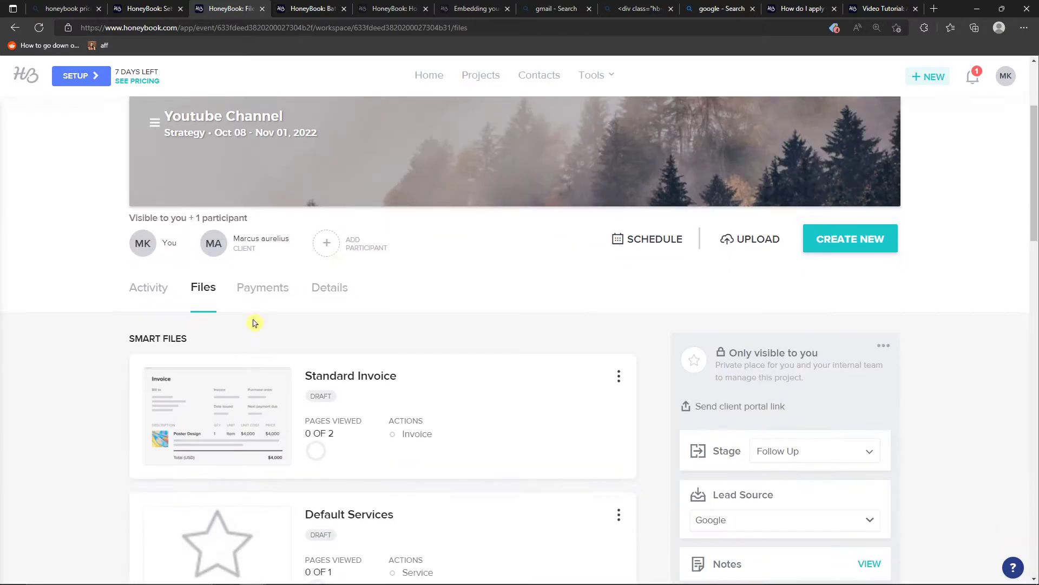
{"action": "scroll", "scroll_direction": "down", "scroll_amount": 3}
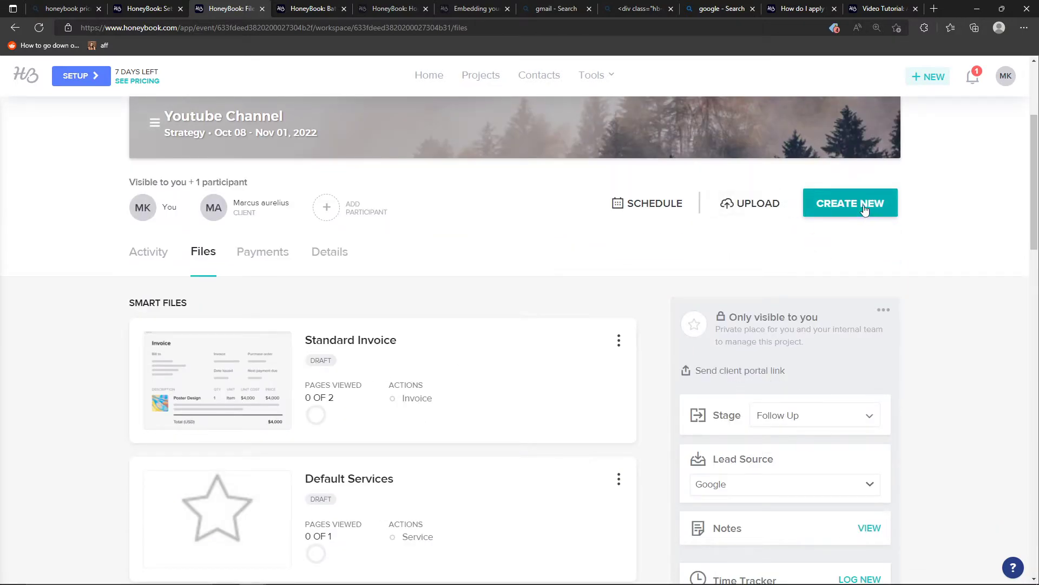
{"action": "left_click", "coordinate": [851, 203]}
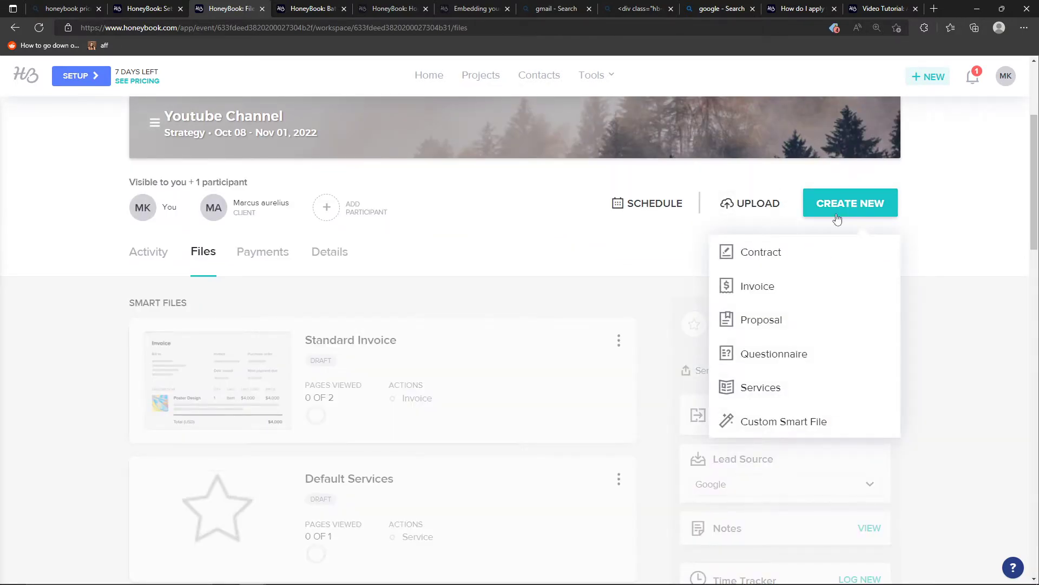
{"action": "mouse_move", "coordinate": [775, 415]}
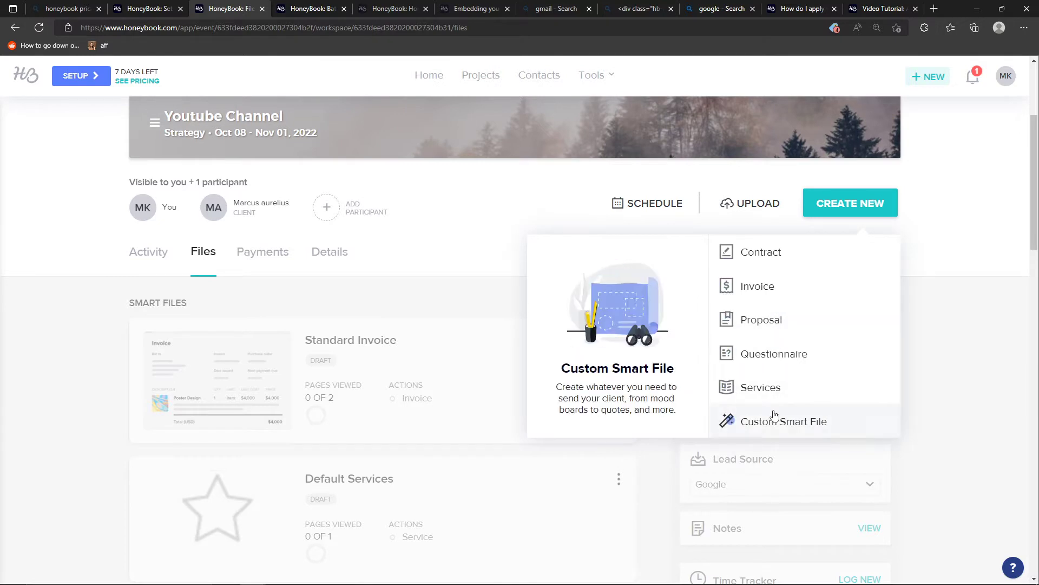
{"action": "mouse_move", "coordinate": [770, 388]}
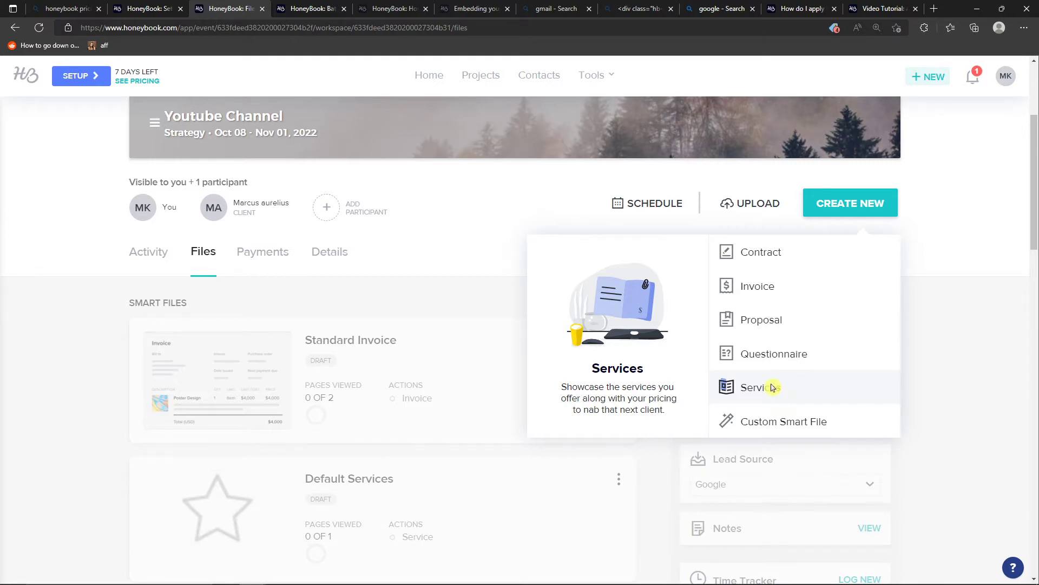
{"action": "left_click", "coordinate": [752, 387]}
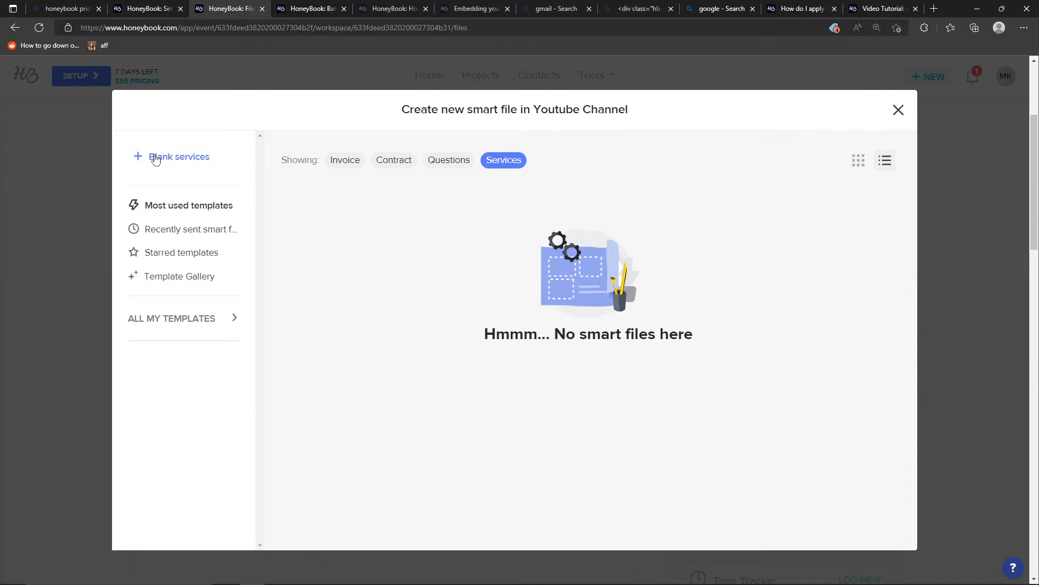
- Create a blank services file, opening 'Default Services' as a draft
{"action": "left_click", "coordinate": [179, 157]}
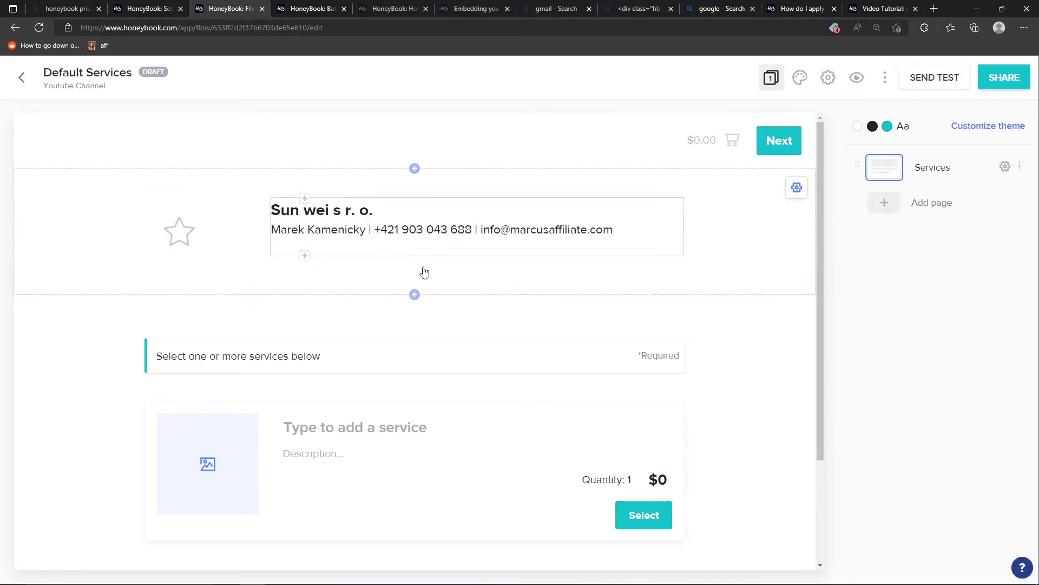
- Dismiss the block chooser without adding anything and activate the service title field
{"action": "left_click", "coordinate": [415, 295]}
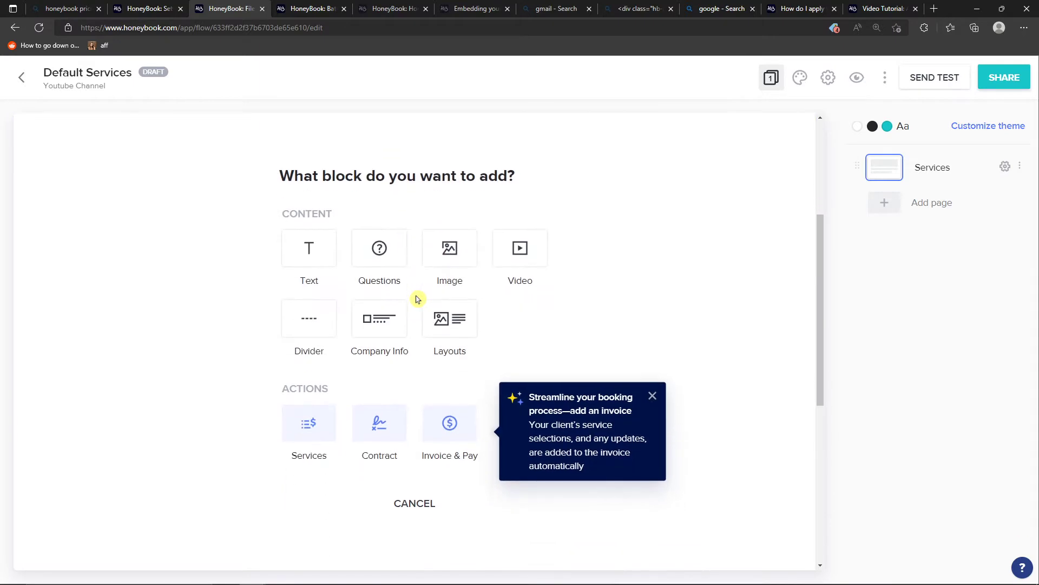
{"action": "mouse_move", "coordinate": [421, 370]}
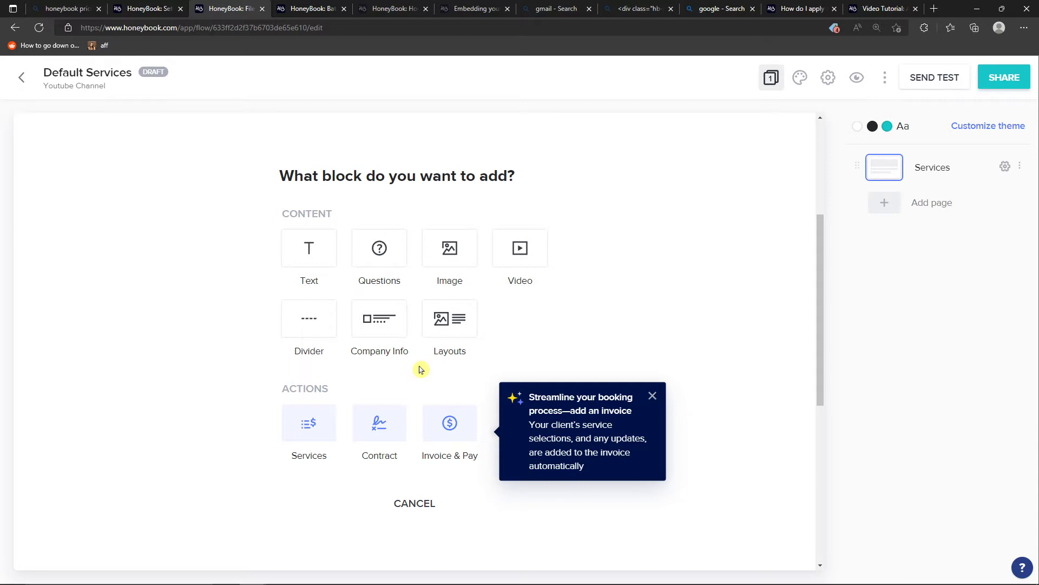
{"action": "mouse_move", "coordinate": [496, 355]}
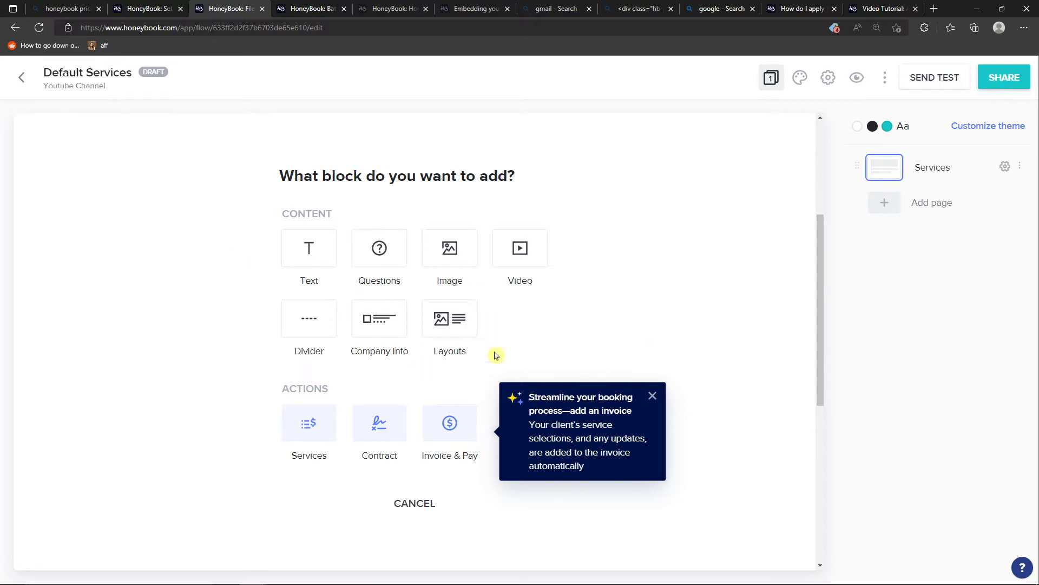
{"action": "left_click", "coordinate": [309, 423]}
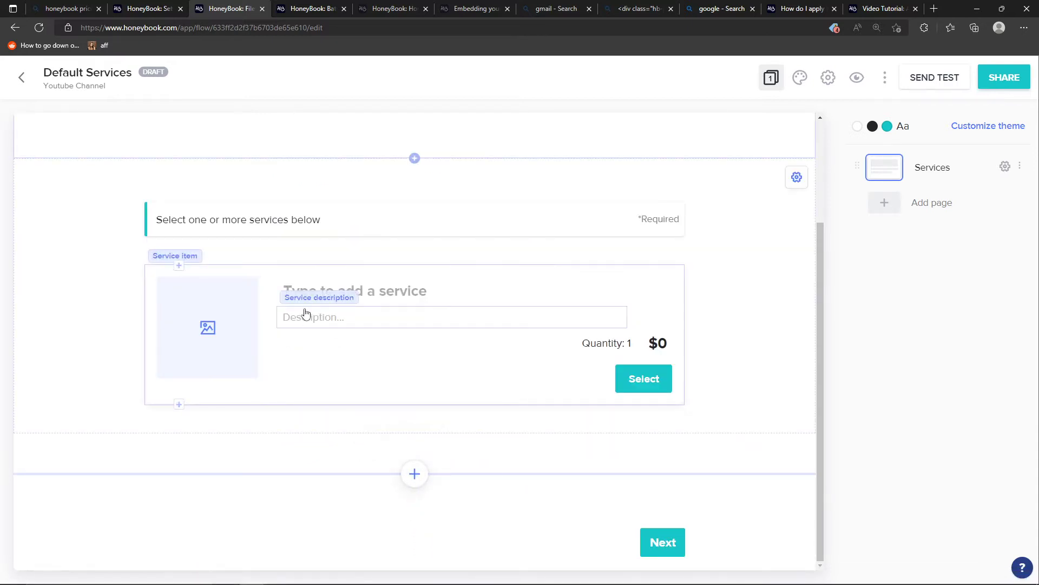
{"action": "mouse_move", "coordinate": [221, 318]}
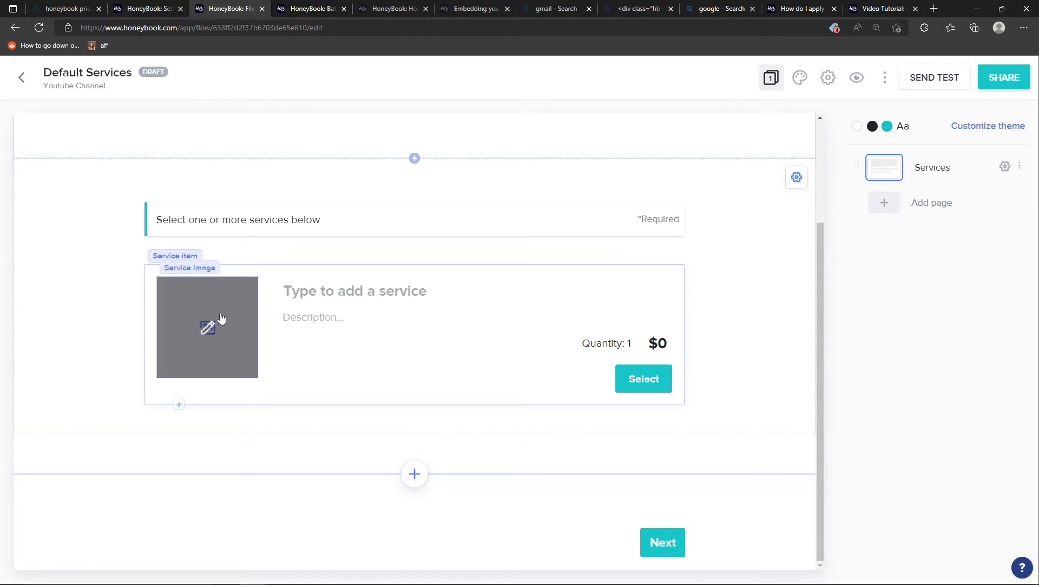
{"action": "left_click", "coordinate": [208, 327]}
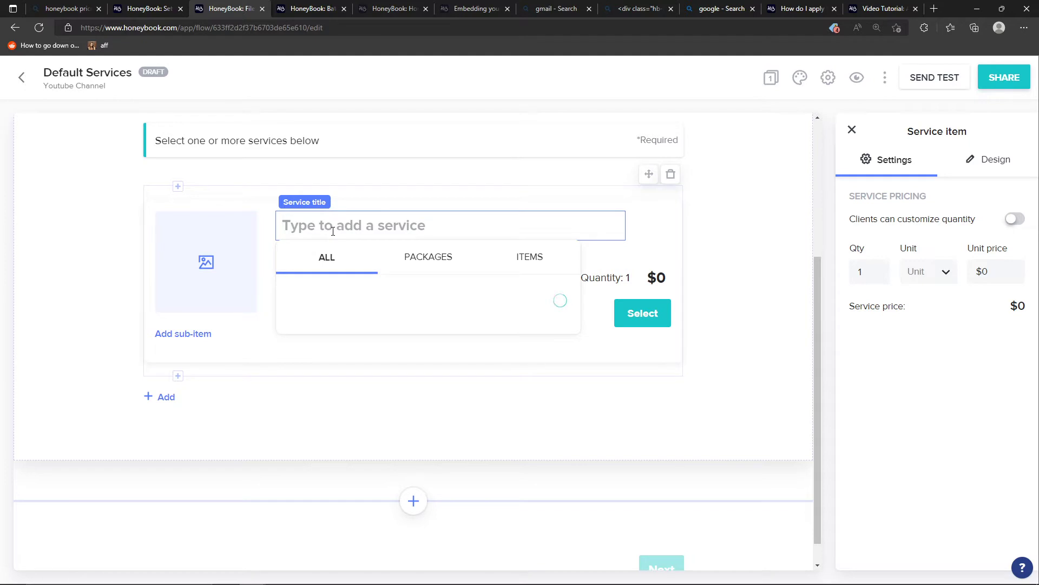
- Title the service item 'Youtube Consultation'
{"action": "type", "text": "Y"}
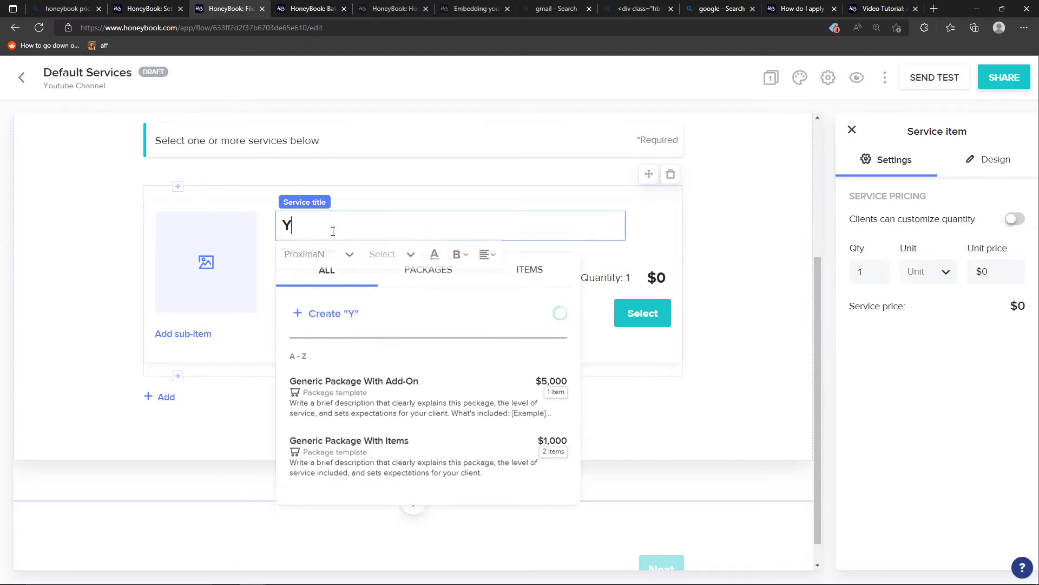
{"action": "type", "text": "outube Consultat"}
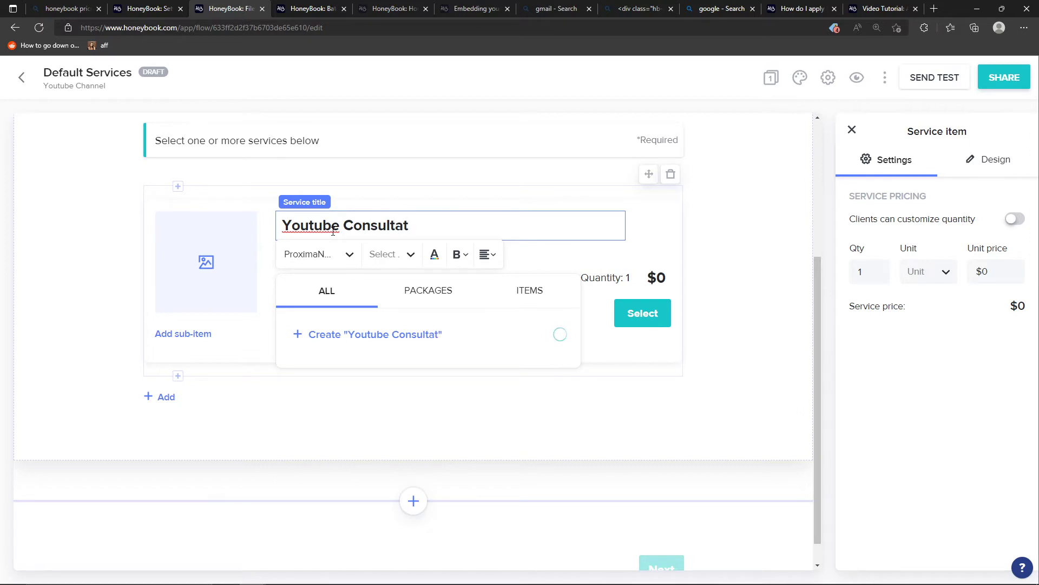
{"action": "type", "text": "ion"}
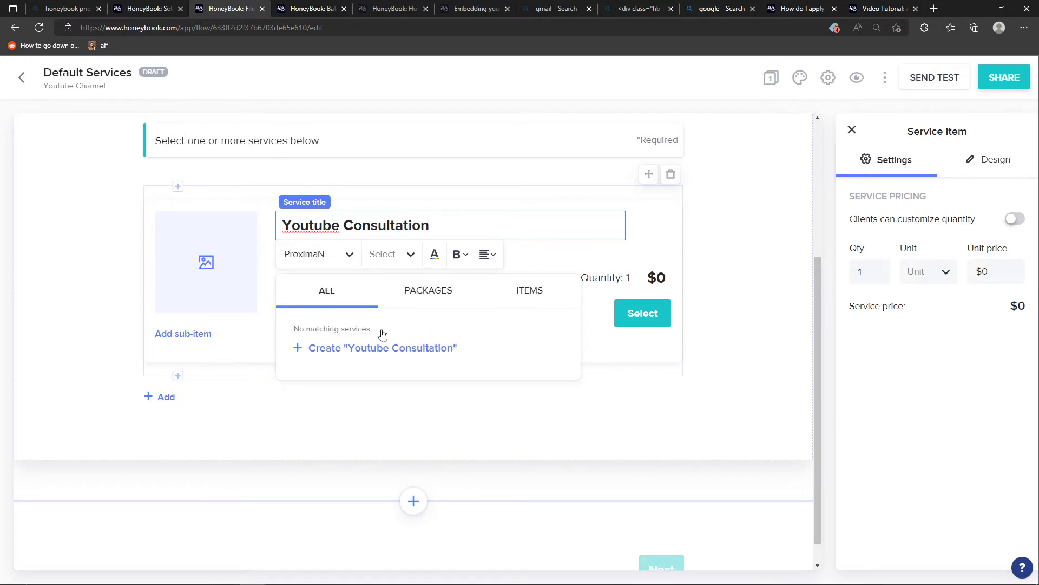
{"action": "left_click", "coordinate": [427, 290]}
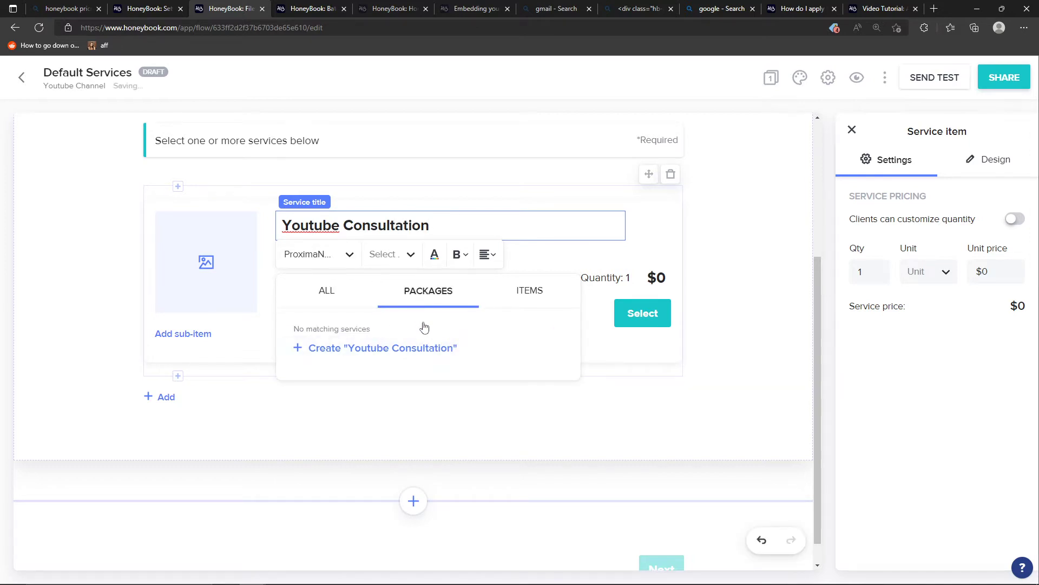
{"action": "left_click", "coordinate": [530, 291]}
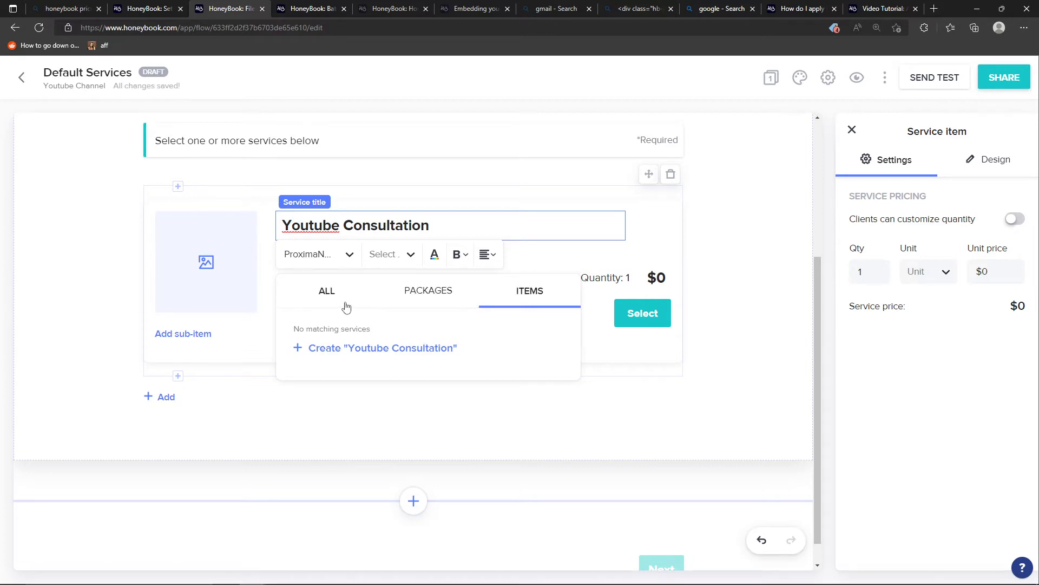
{"action": "left_click", "coordinate": [343, 351]}
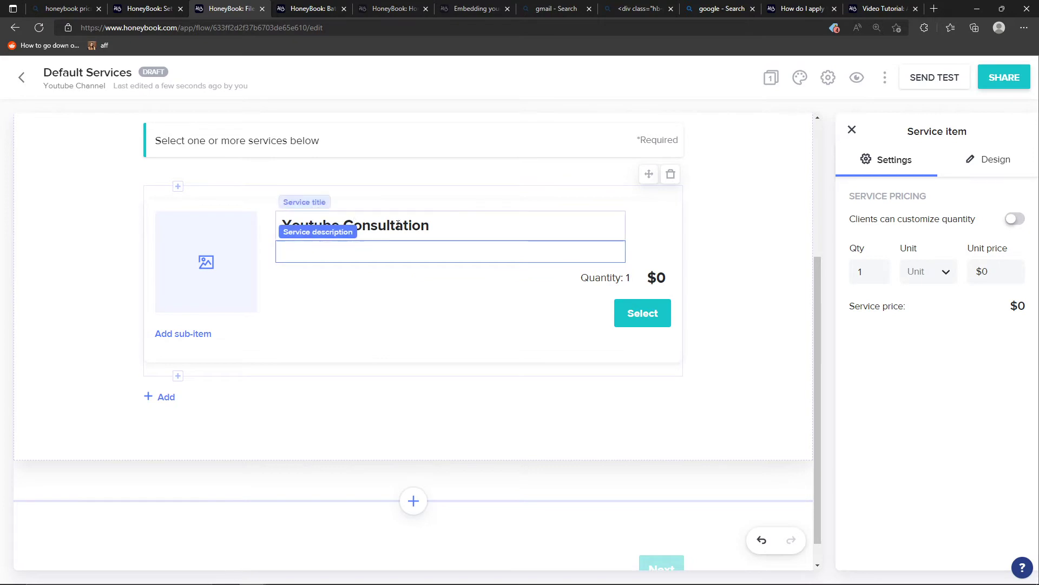
- Add the description 'Youtube consultation about how to grow on youtube.'
{"action": "left_click", "coordinate": [398, 225]}
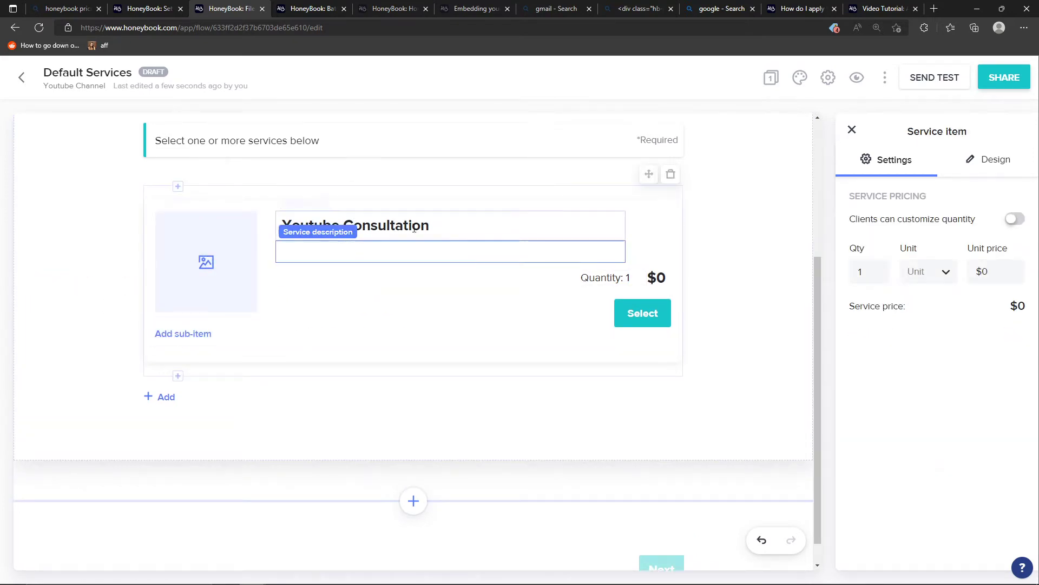
{"action": "type", "text": "Yout"}
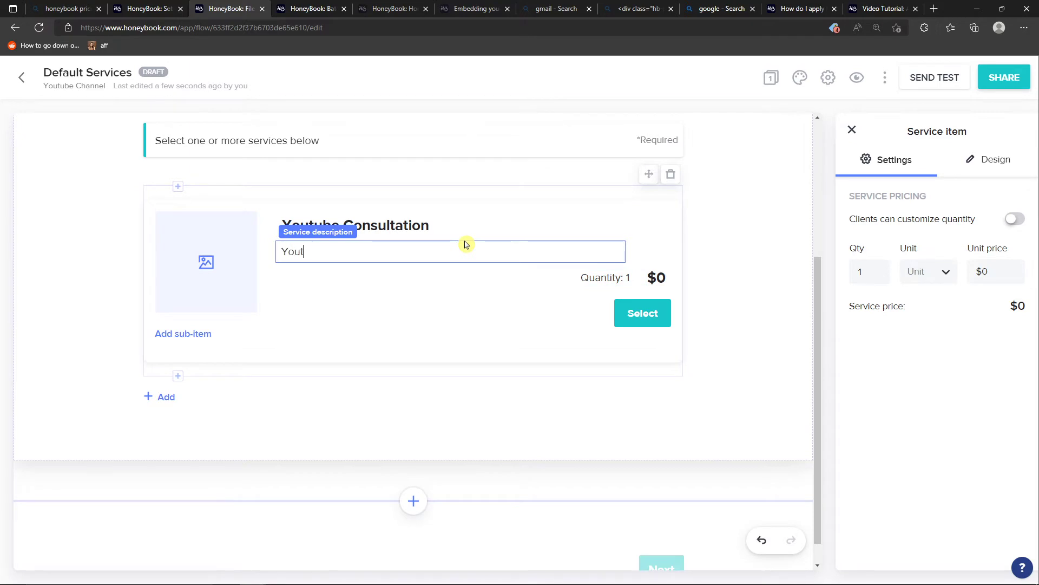
{"action": "type", "text": "Youtube consultation"}
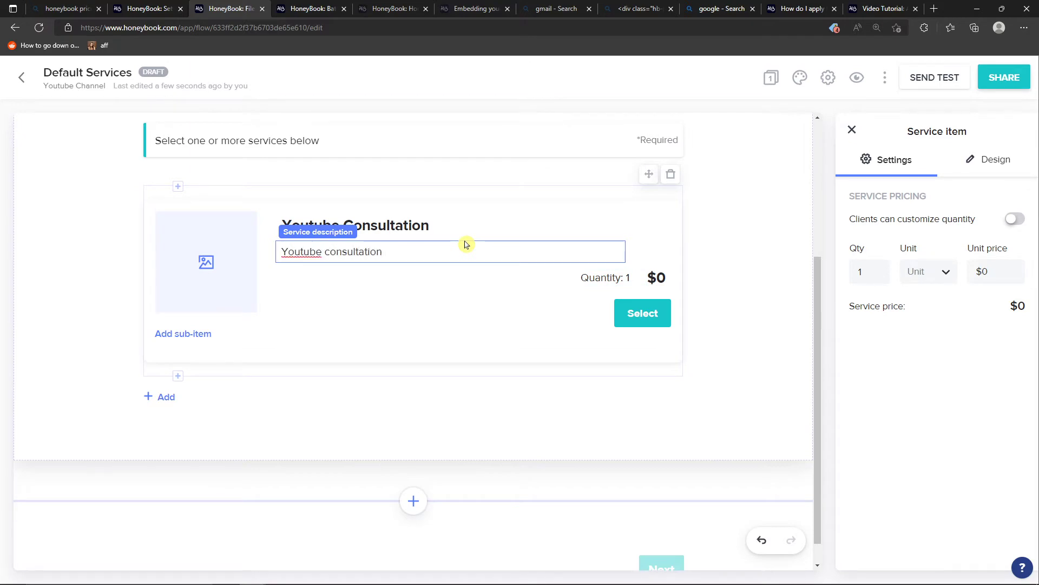
{"action": "type", "text": "about how"}
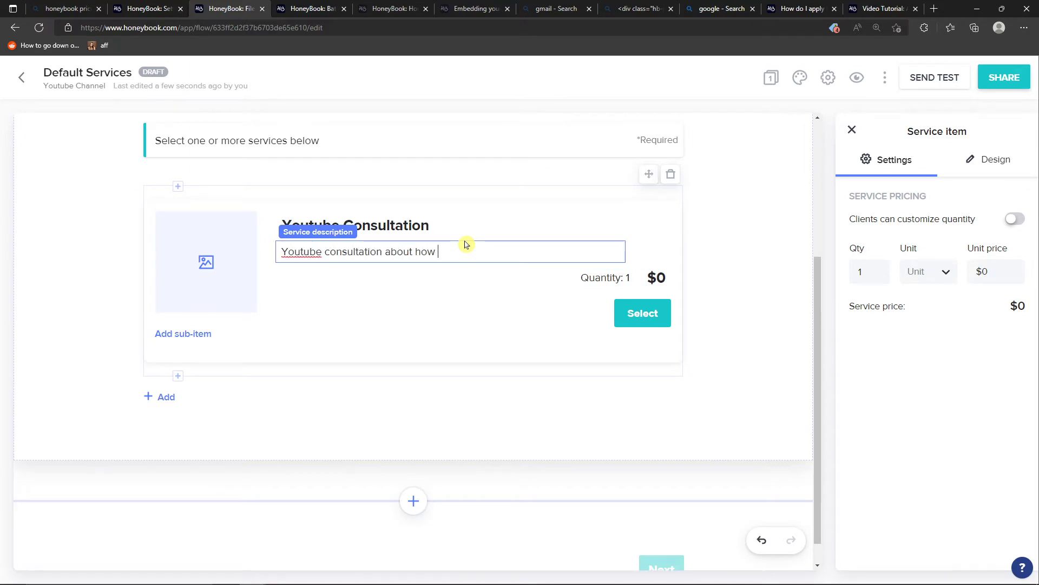
{"action": "type", "text": "to grow on youtube."}
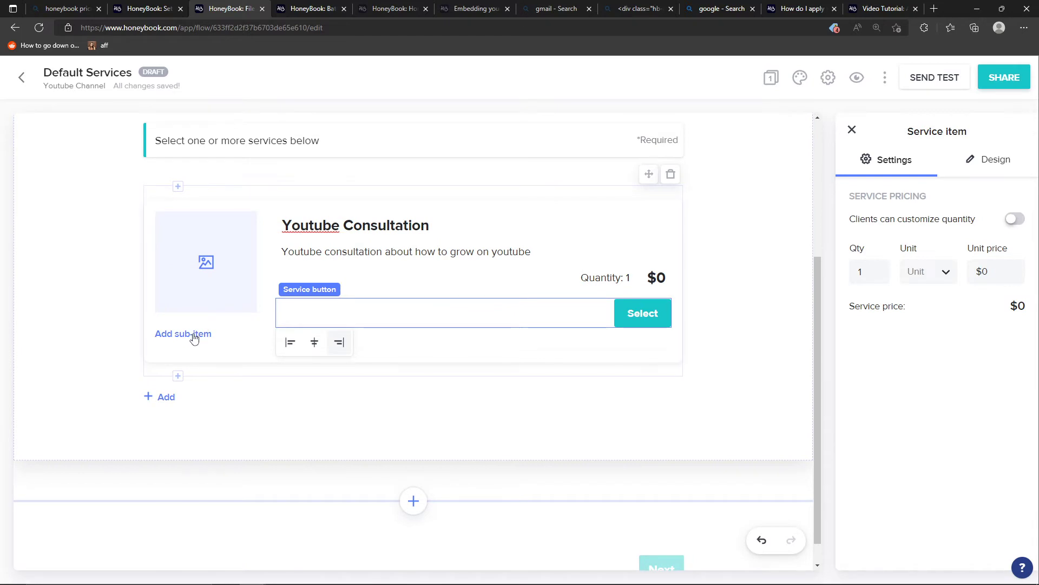
{"action": "mouse_move", "coordinate": [191, 344]}
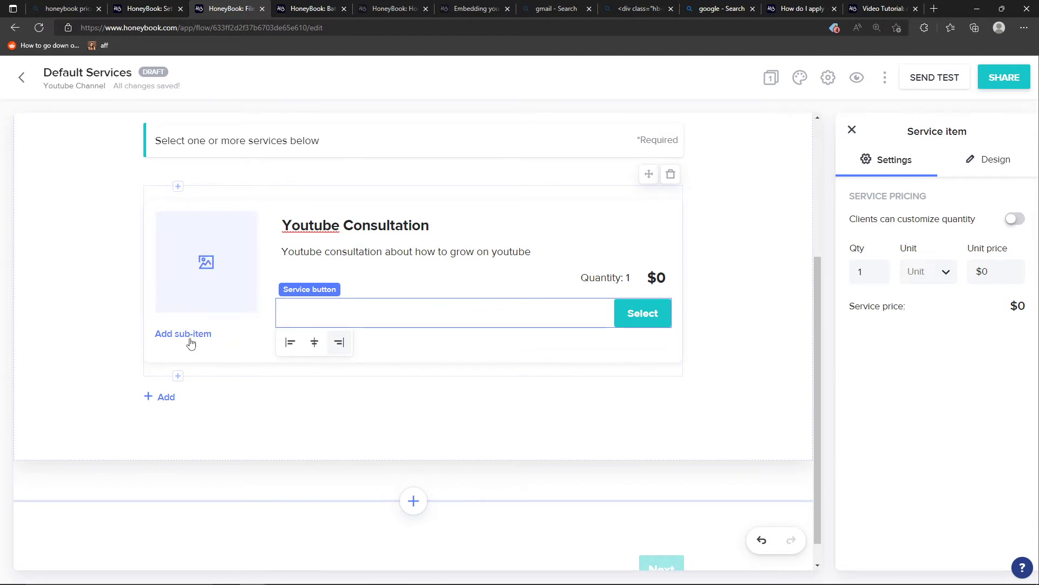
{"action": "left_click", "coordinate": [183, 333]}
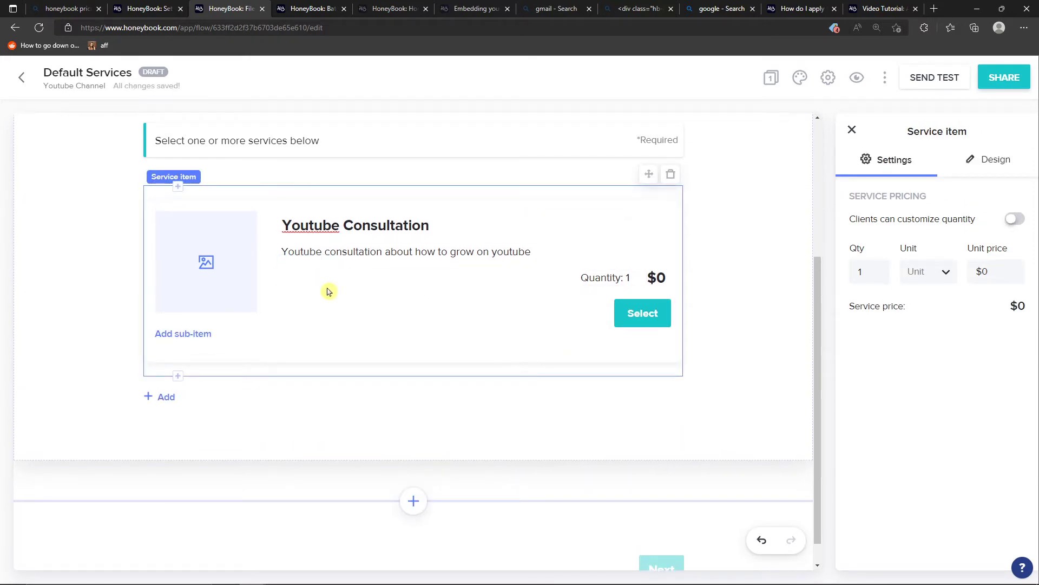
- Price the consultation at $50 per hour and let clients customize the quantity
{"action": "left_click", "coordinate": [405, 251]}
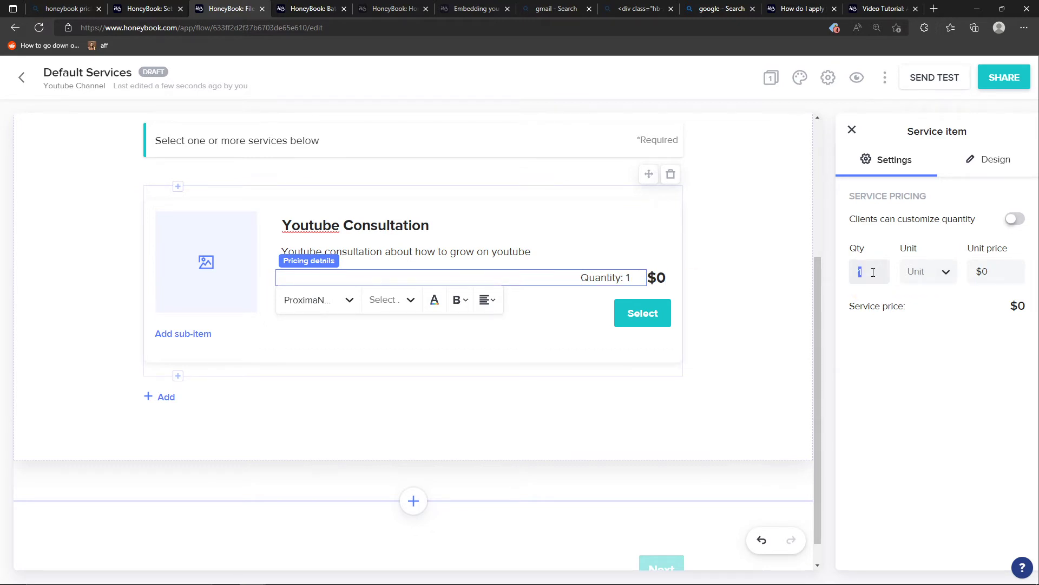
{"action": "type", "text": "5"}
{"action": "left_click", "coordinate": [997, 271]}
{"action": "type", "text": "$50"}
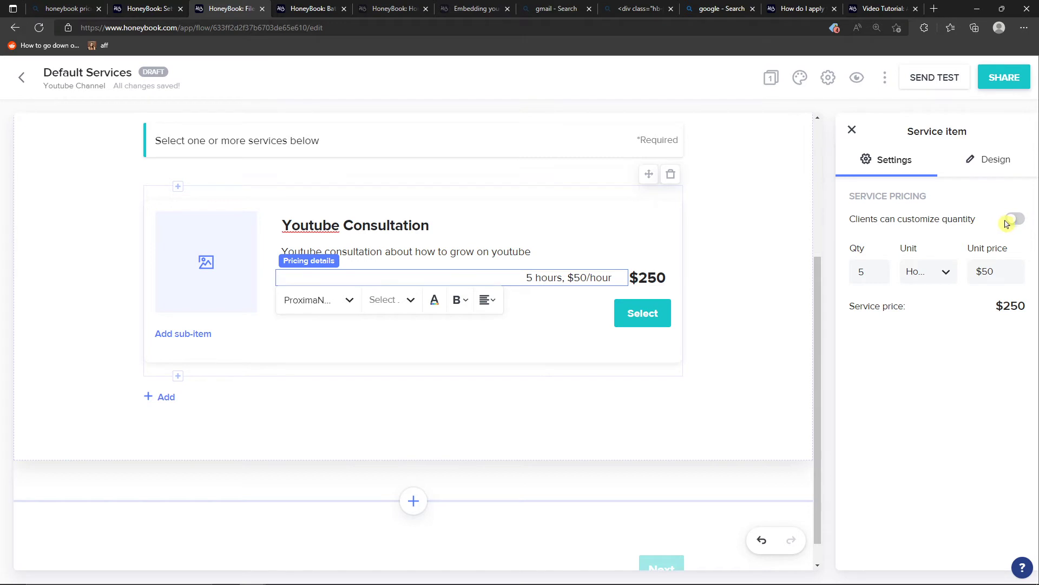
{"action": "left_click", "coordinate": [1014, 219]}
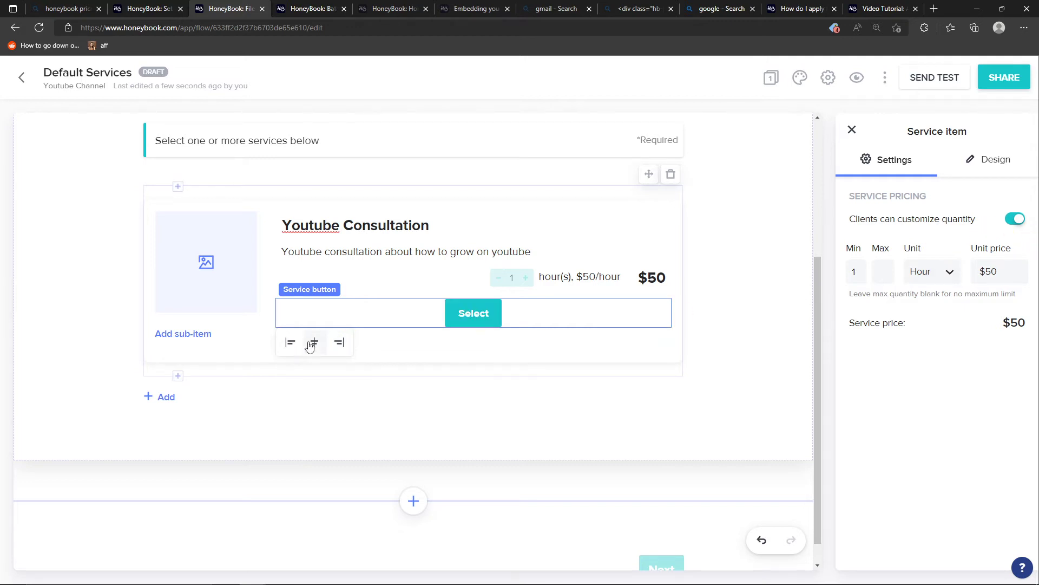
- Right-align the Select button and show the card's Design options
{"action": "left_click", "coordinate": [339, 342]}
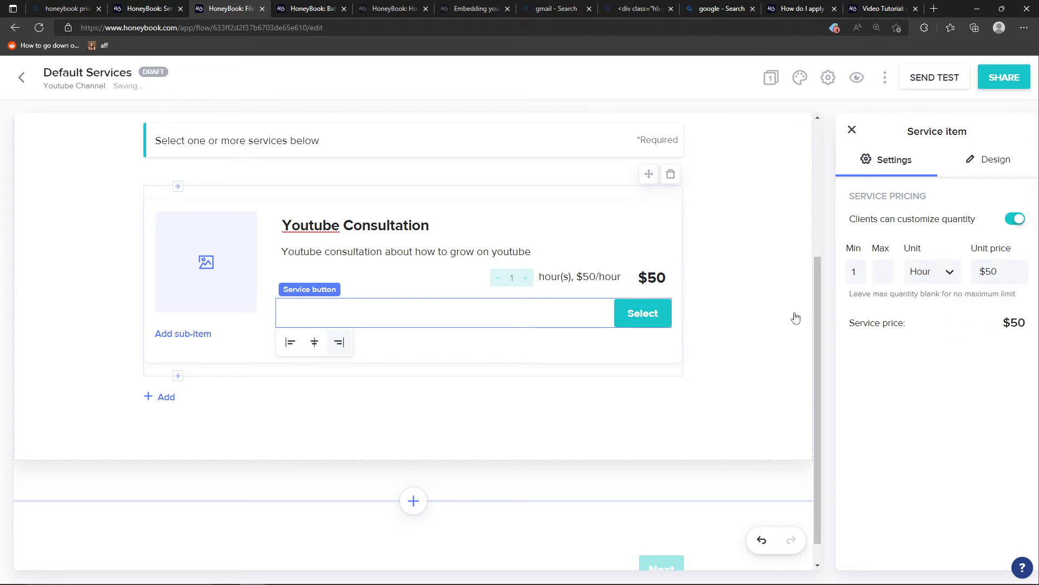
{"action": "left_click", "coordinate": [997, 159]}
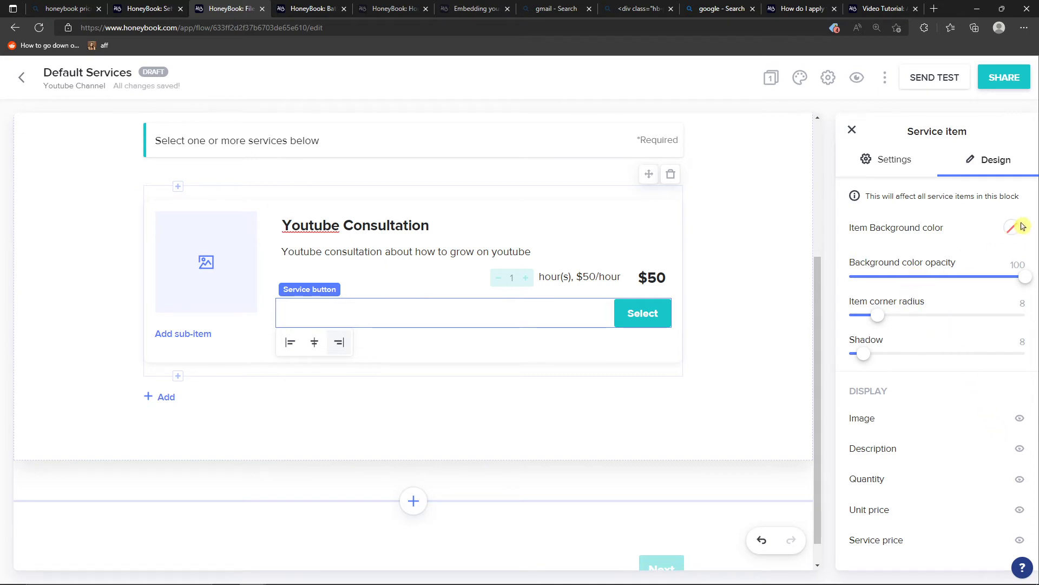
- Set the card's corner radius to 23 and its shadow to about 30
{"action": "left_click_drag", "start_coordinate": [876, 315], "coordinate": [908, 315]}
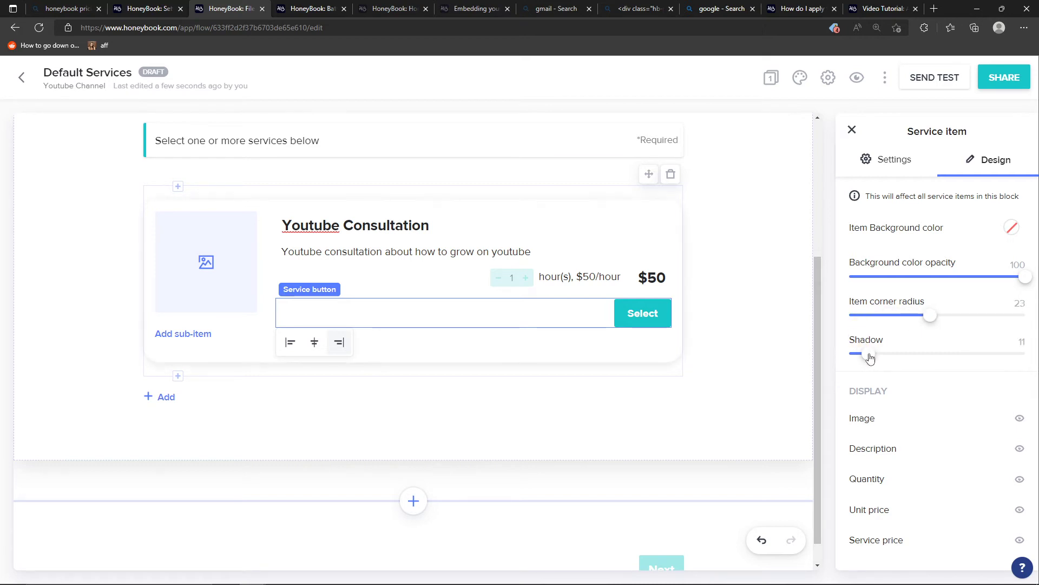
{"action": "left_click_drag", "start_coordinate": [869, 353], "coordinate": [909, 353]}
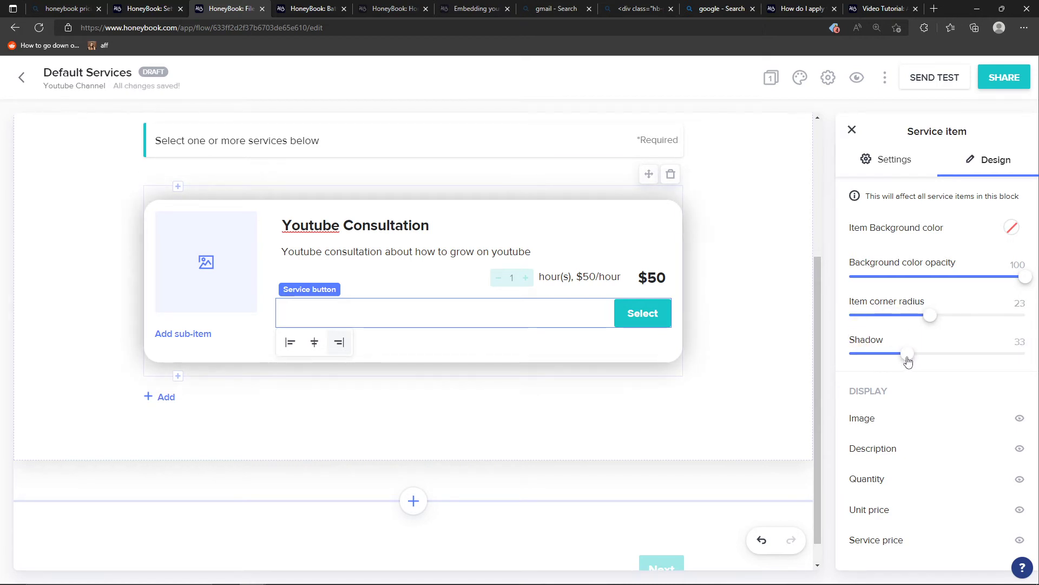
{"action": "left_click_drag", "start_coordinate": [908, 353], "coordinate": [900, 352]}
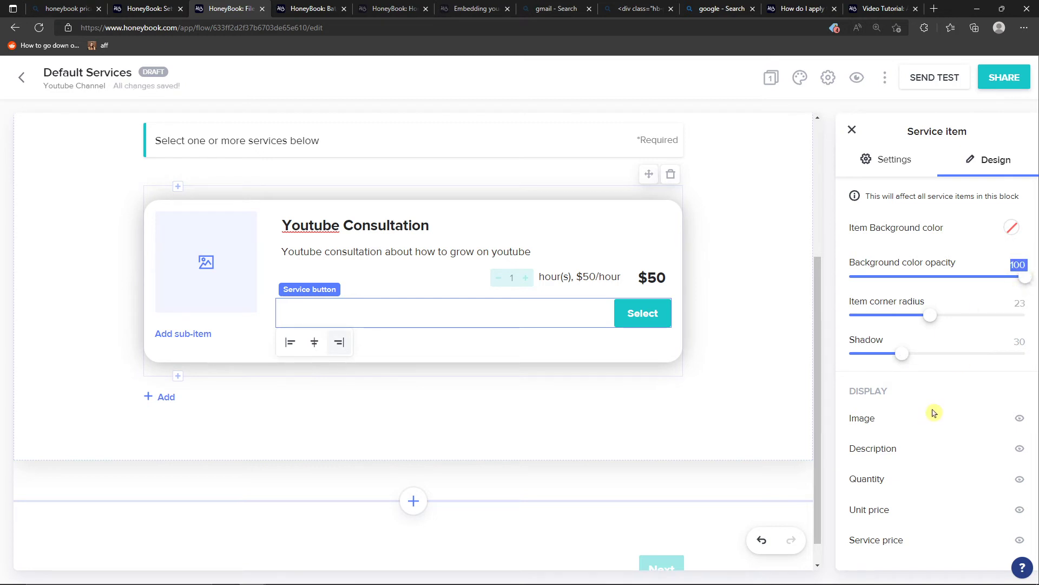
{"action": "mouse_move", "coordinate": [897, 164]}
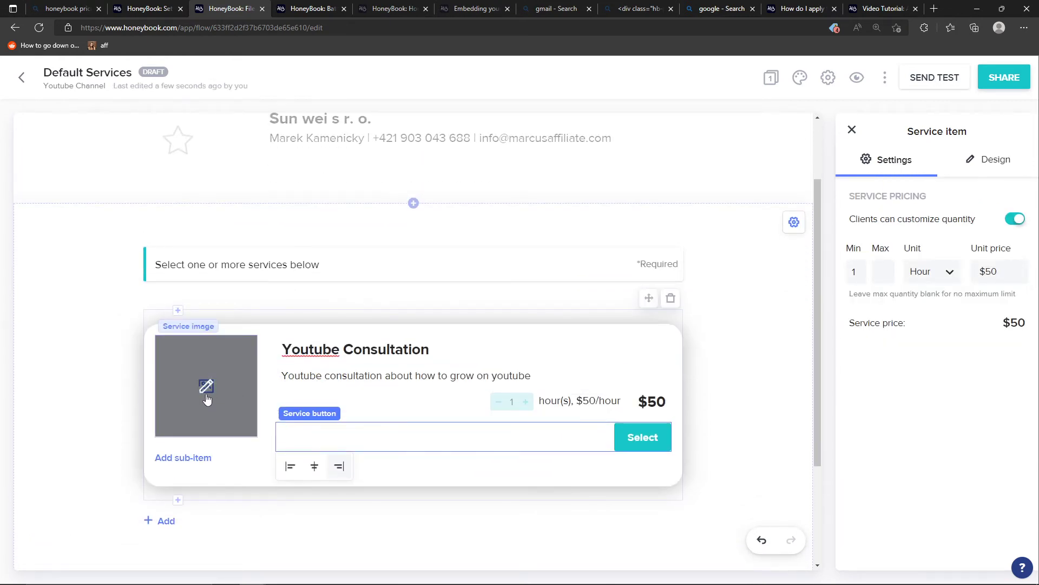
- Use the first library photo as the service image and round its corners
{"action": "left_click", "coordinate": [206, 386]}
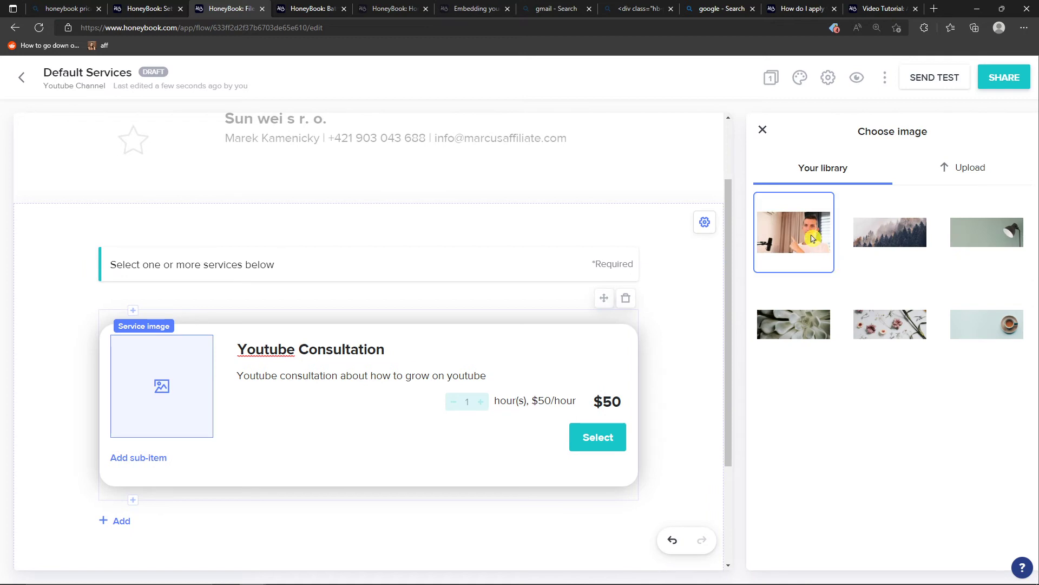
{"action": "left_click", "coordinate": [793, 232]}
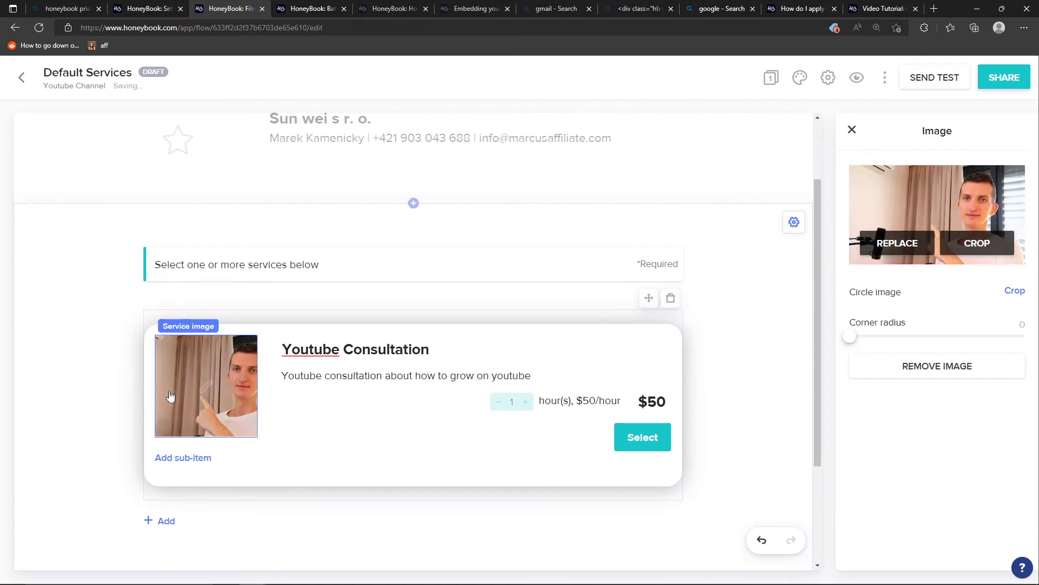
{"action": "left_click_drag", "start_coordinate": [850, 336], "coordinate": [861, 336]}
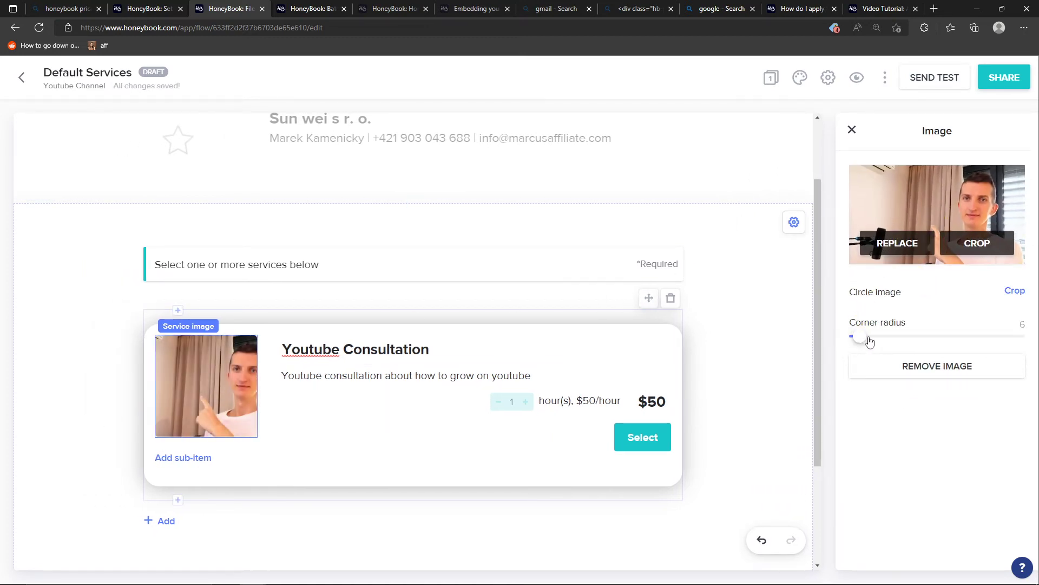
{"action": "left_click_drag", "start_coordinate": [856, 336], "coordinate": [895, 337]}
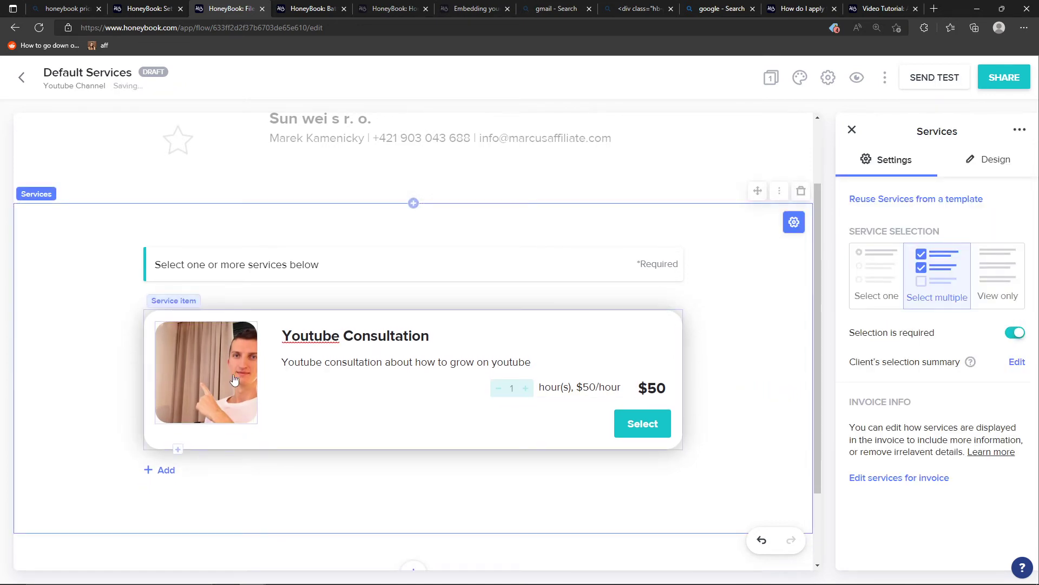
{"action": "mouse_move", "coordinate": [256, 350]}
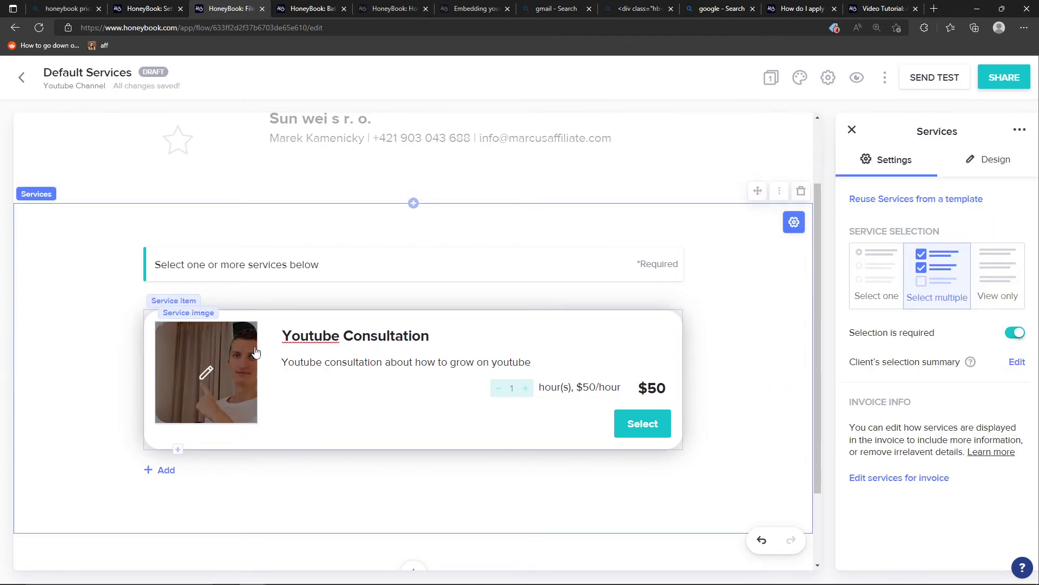
{"action": "left_click", "coordinate": [355, 336]}
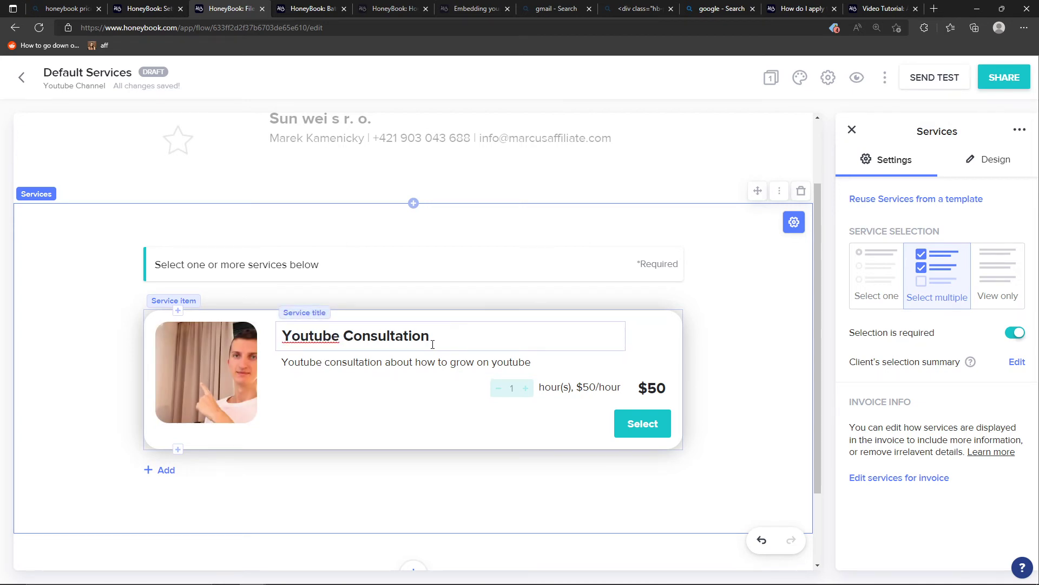
{"action": "left_click", "coordinate": [367, 367]}
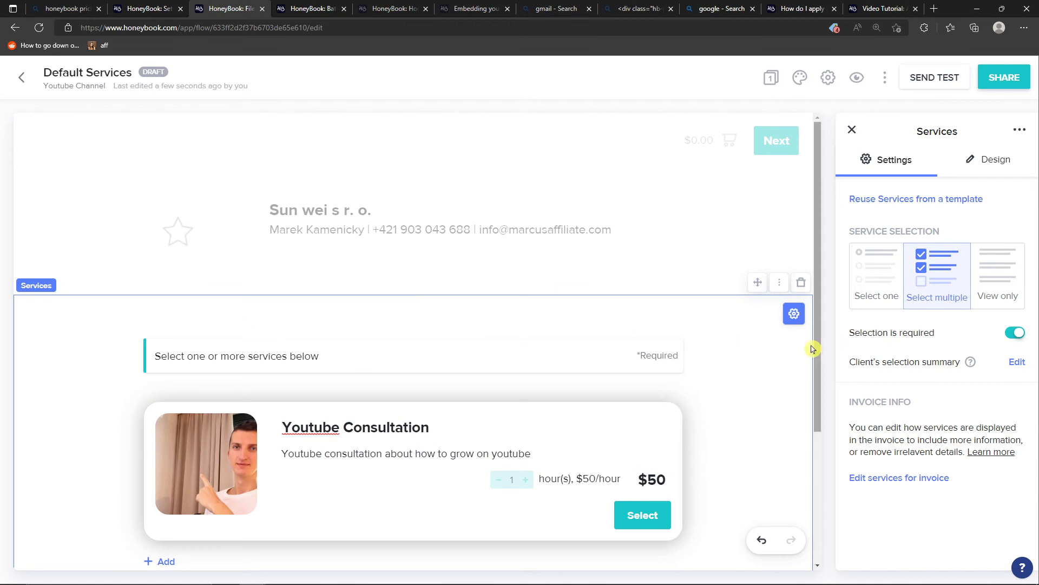
- Scroll through the client preview of the Youtube Consultation services file
{"action": "scroll", "scroll_direction": "down", "scroll_amount": 3}
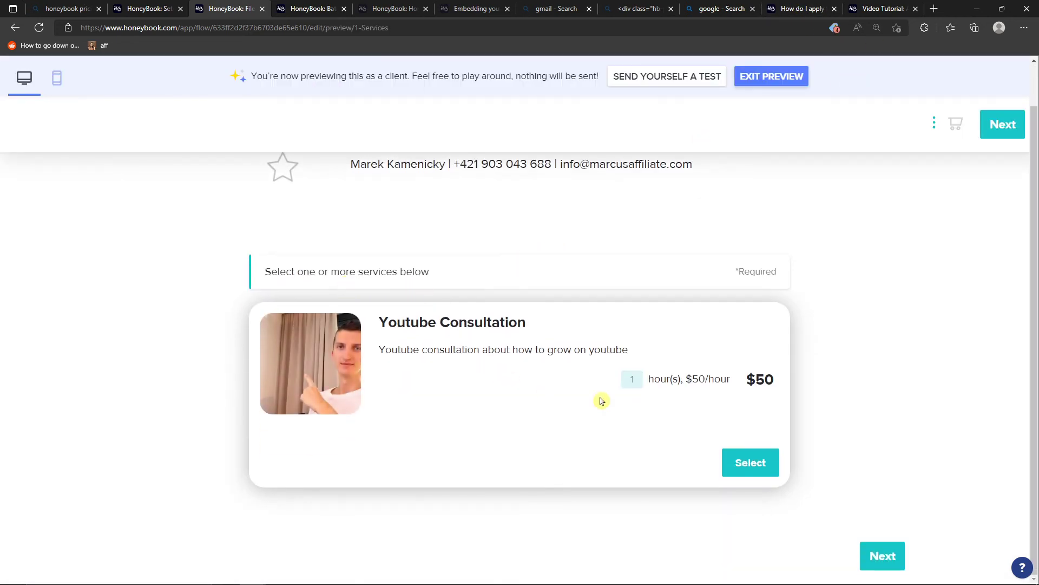
{"action": "mouse_move", "coordinate": [657, 400]}
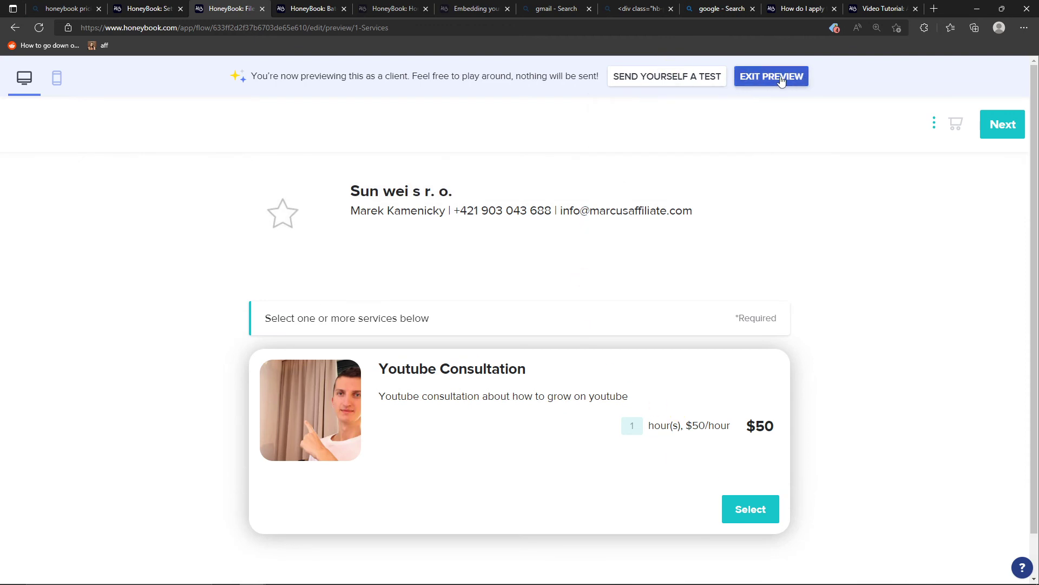
- Exit the preview and set the Services block's selection to 'Select one'
{"action": "left_click", "coordinate": [772, 76]}
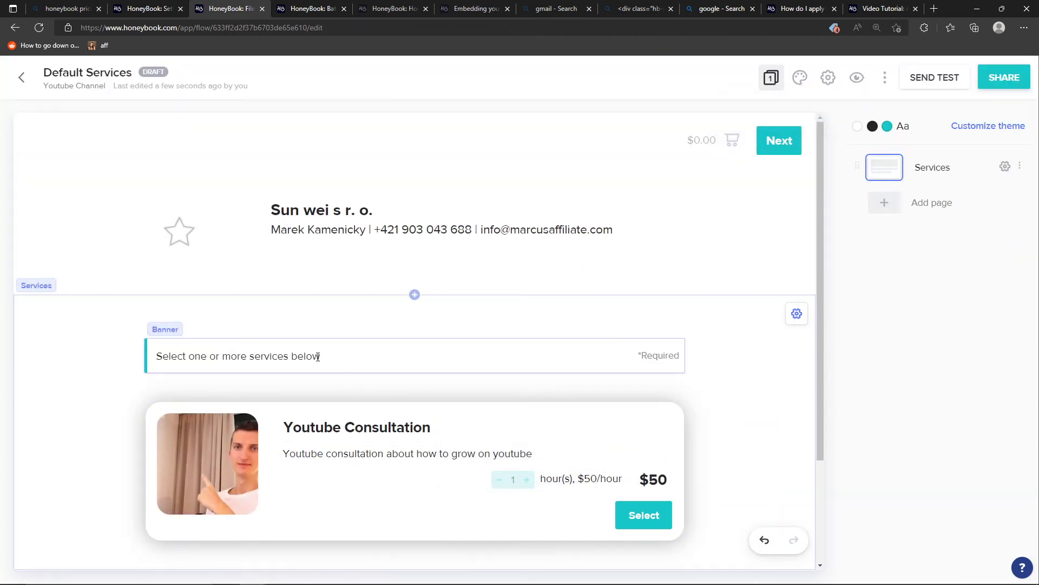
{"action": "left_click", "coordinate": [796, 313]}
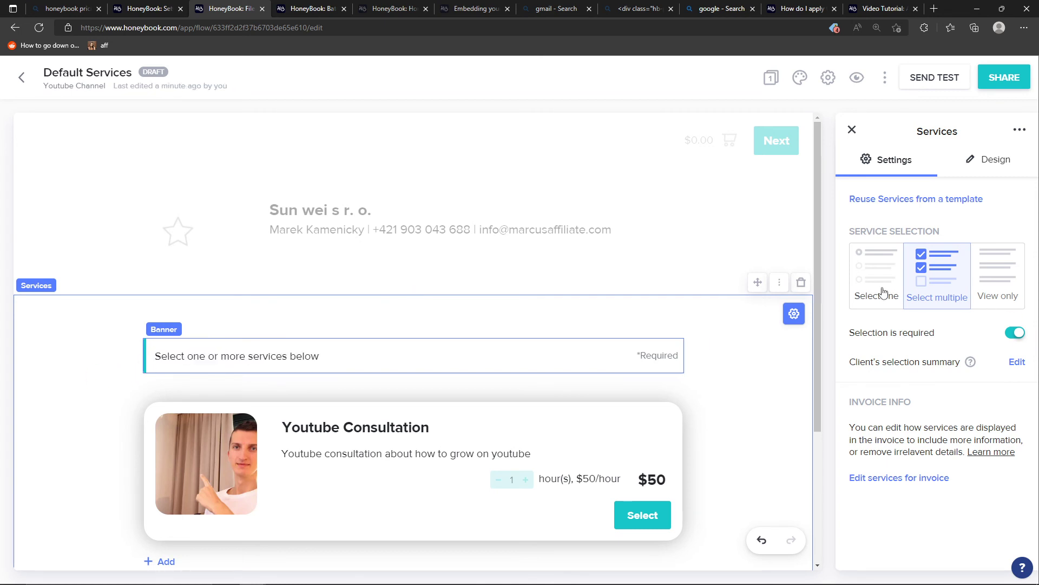
{"action": "left_click", "coordinate": [877, 275]}
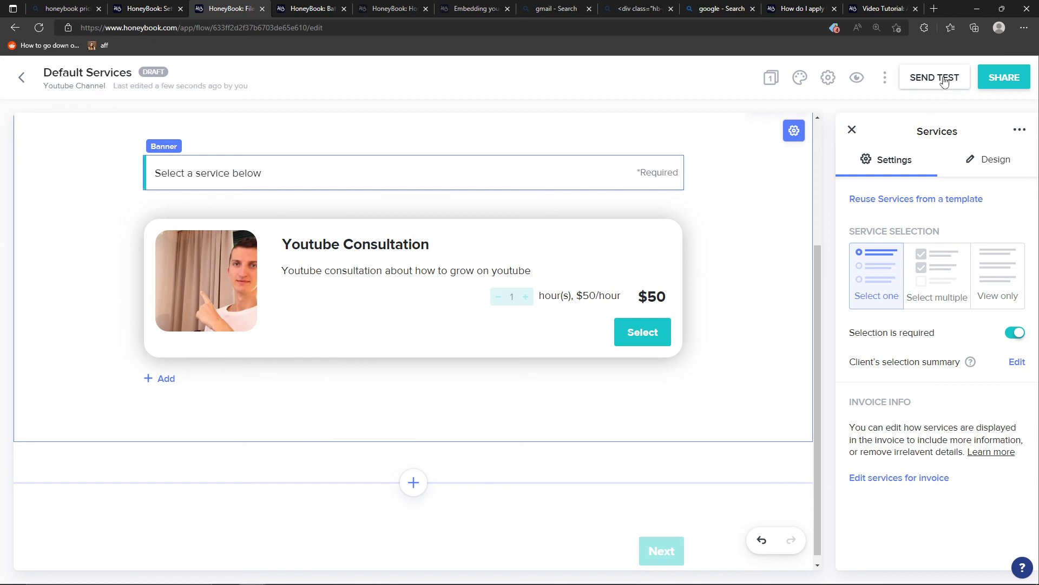
{"action": "left_click", "coordinate": [934, 77]}
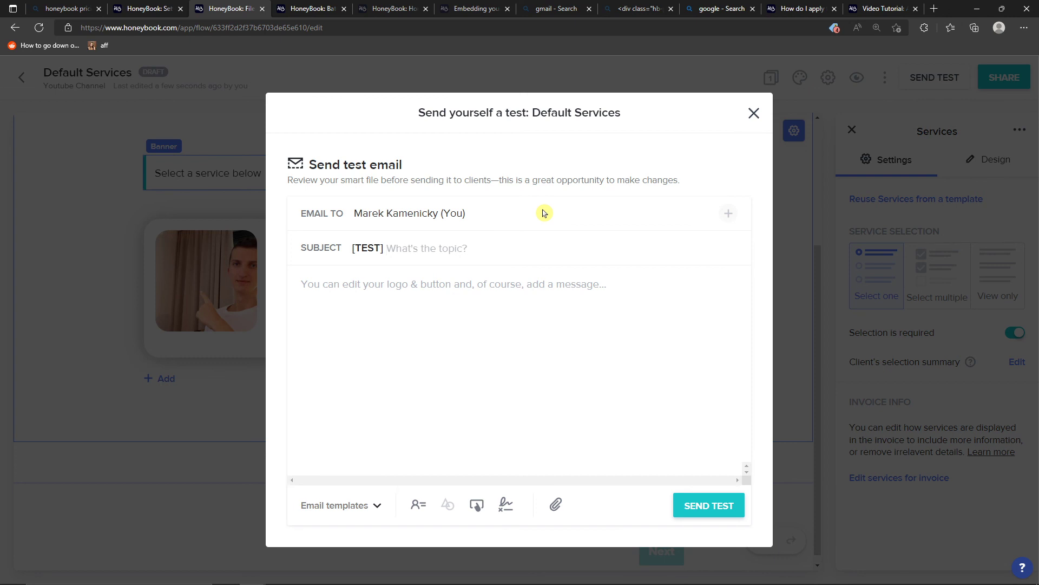
{"action": "mouse_move", "coordinate": [549, 214]}
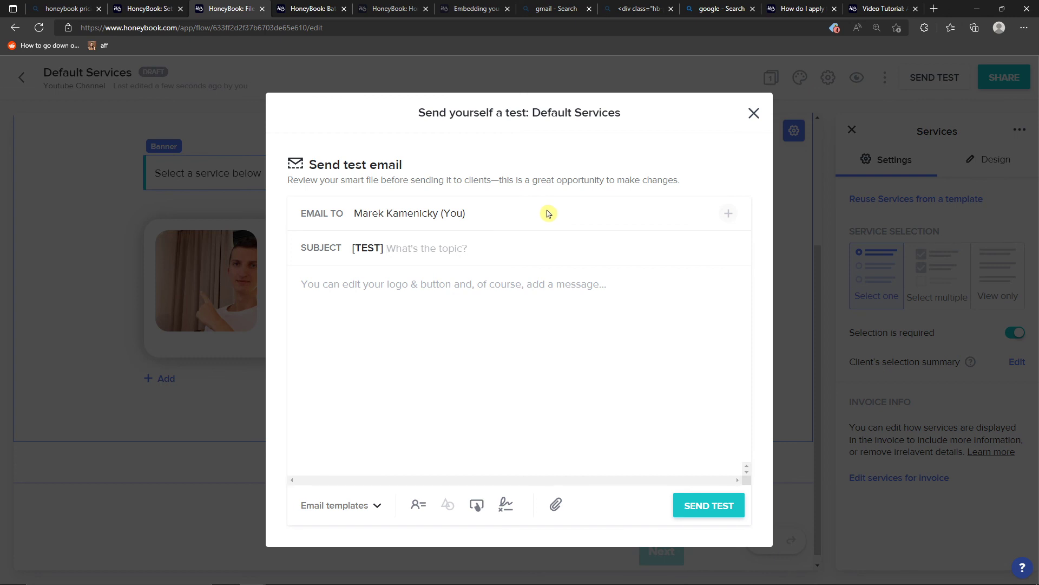
{"action": "left_click", "coordinate": [754, 113]}
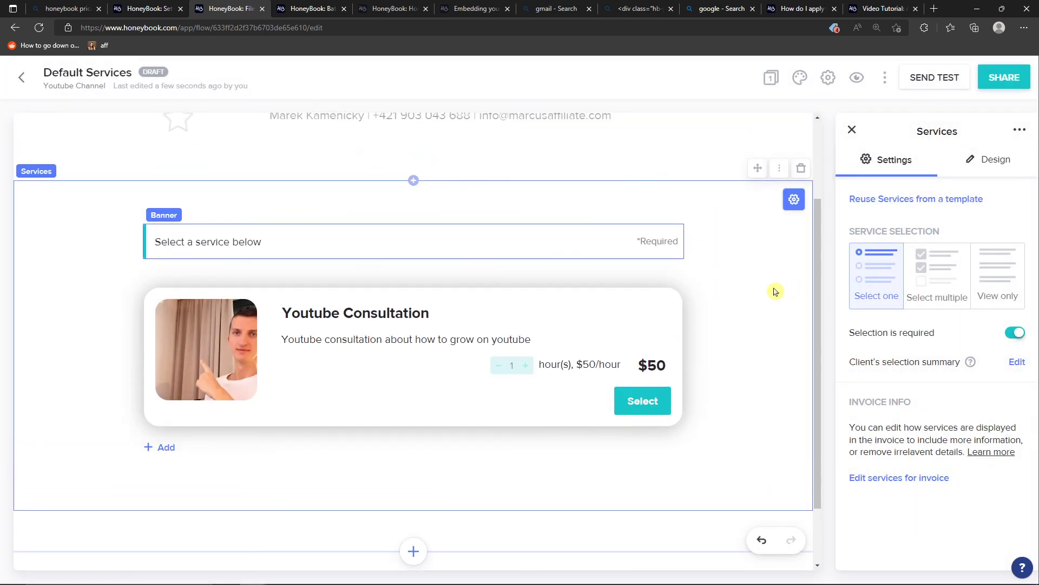
{"action": "scroll", "scroll_direction": "down", "scroll_amount": 3}
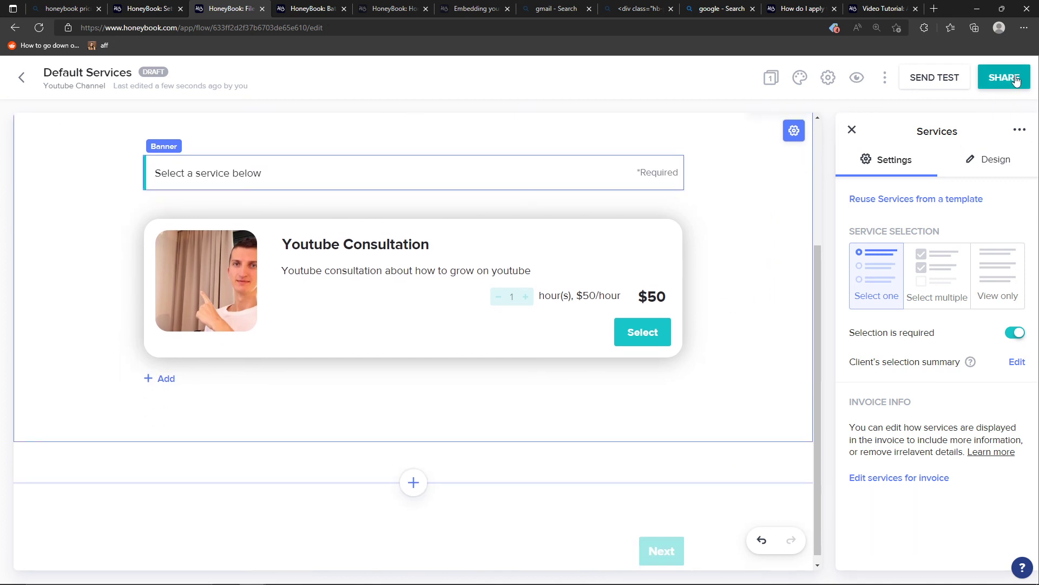
{"action": "left_click", "coordinate": [1004, 77]}
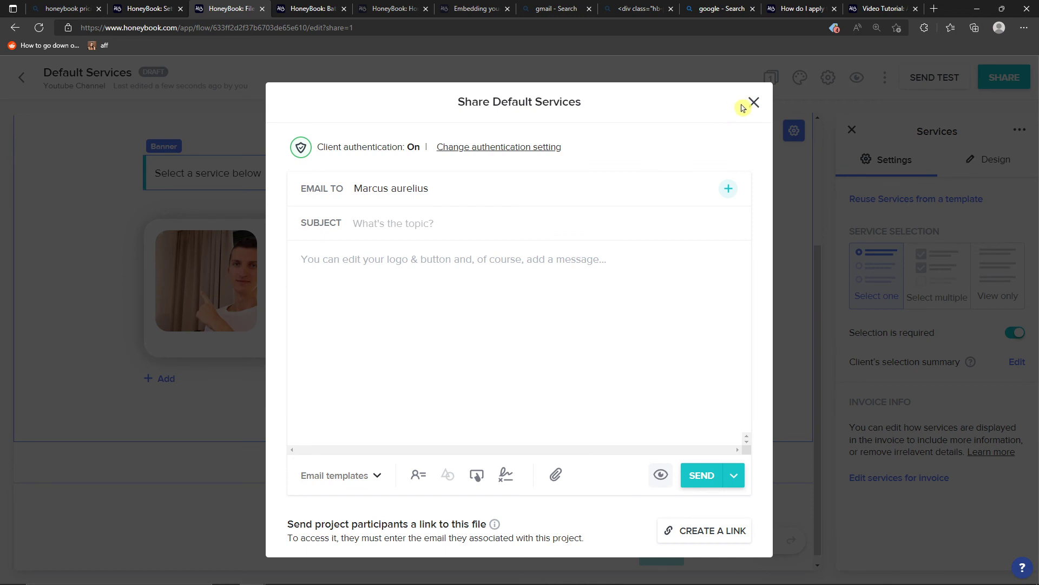
{"action": "left_click", "coordinate": [754, 102]}
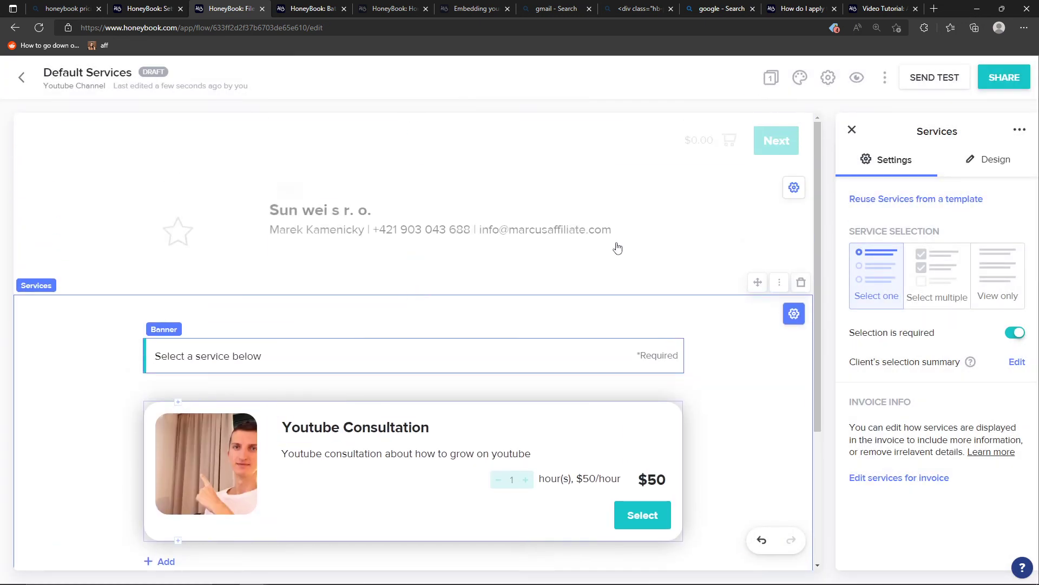